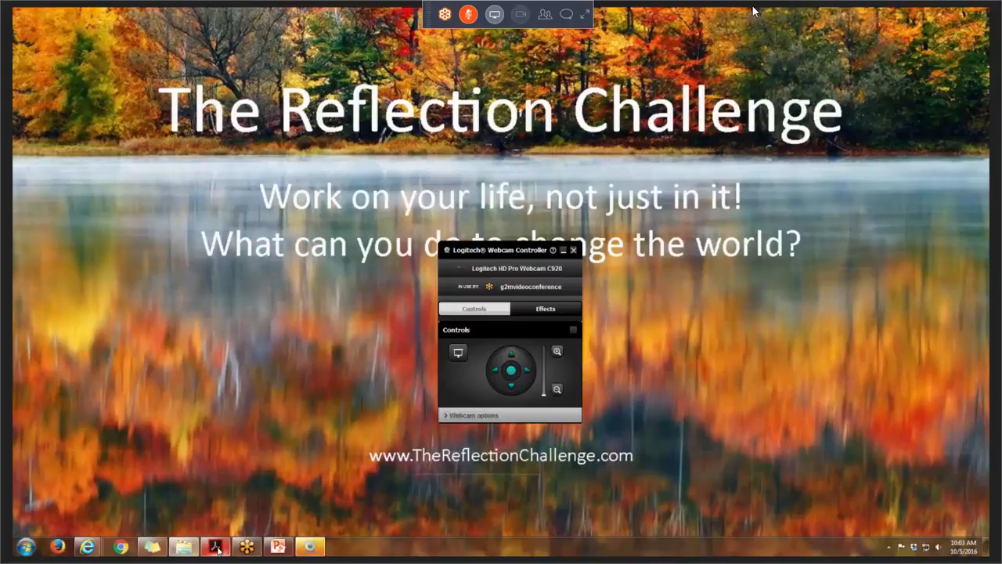
# Show ManageRefiLoan2.pdf at its Certified Mortgage Planner cover page.
pyautogui.click(215, 546)
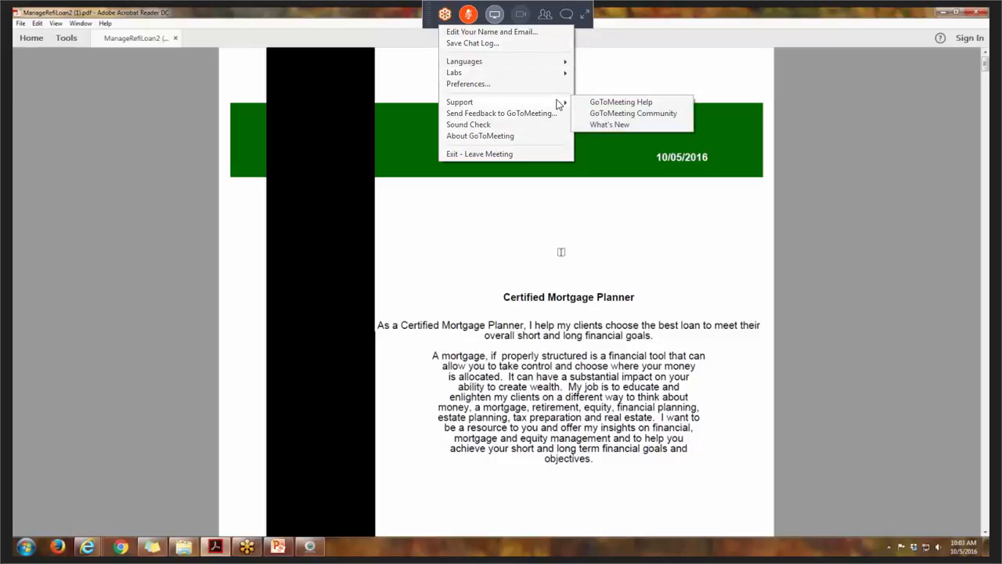
pyautogui.moveTo(539, 132)
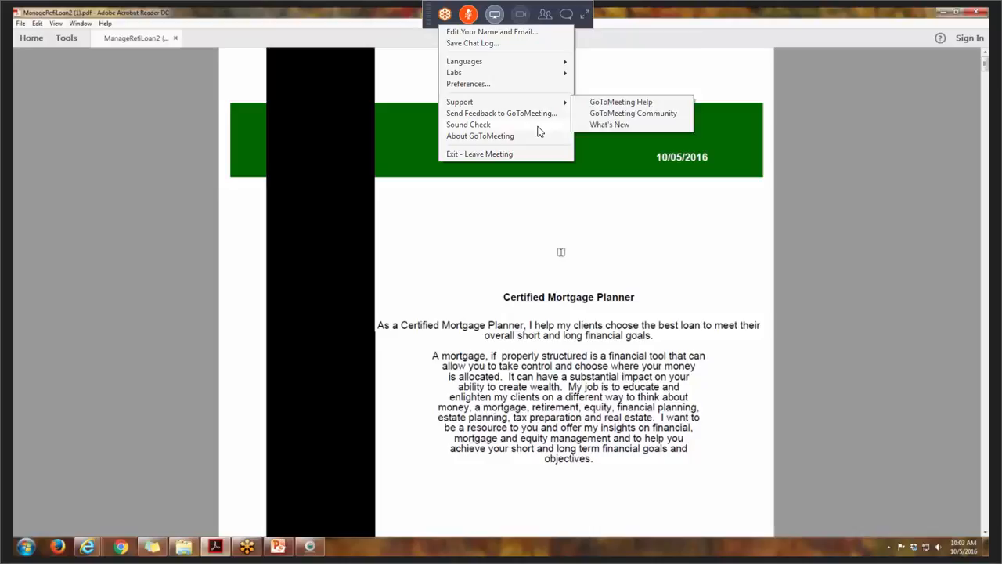
pyautogui.moveTo(531, 140)
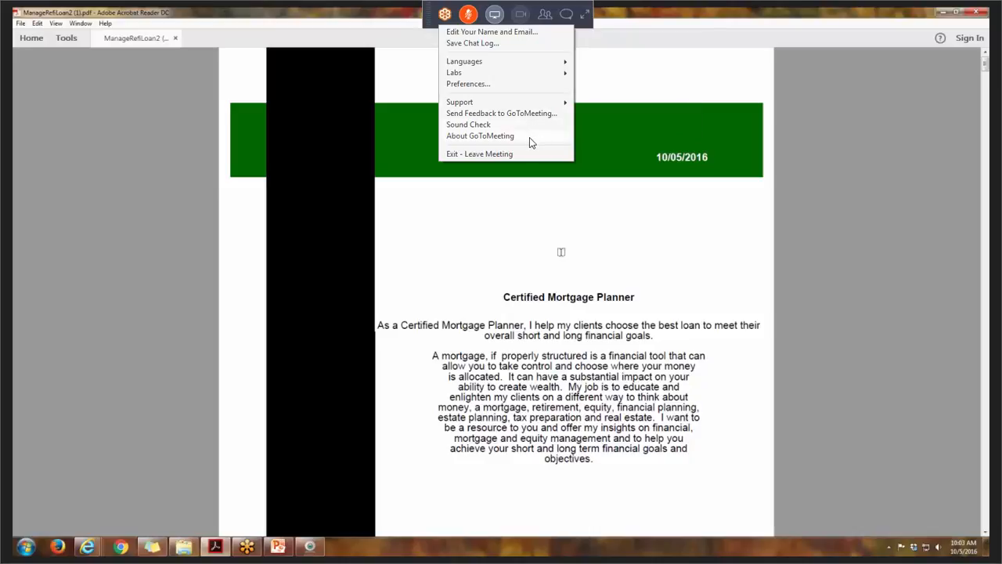
pyautogui.moveTo(518, 154)
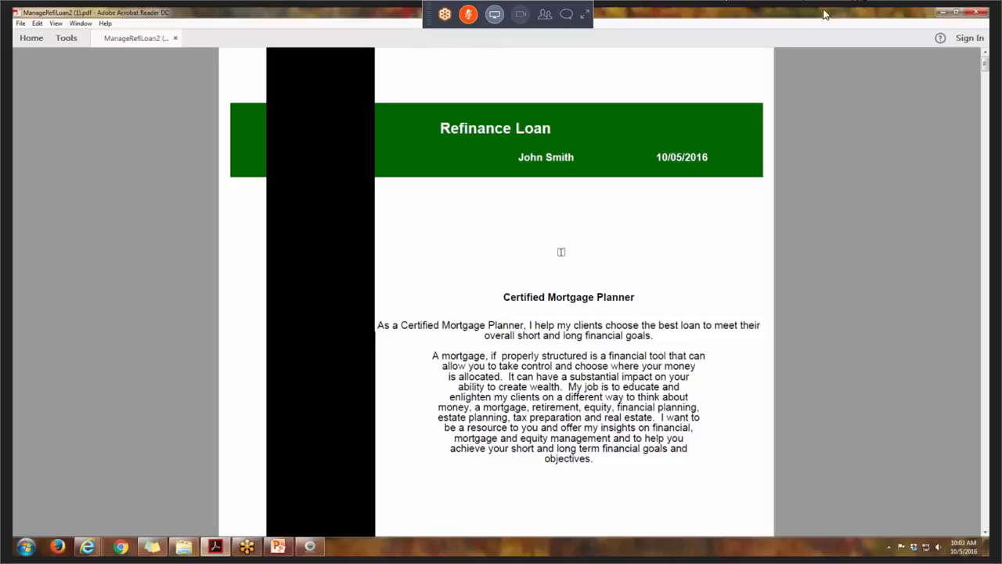
pyautogui.moveTo(544, 11)
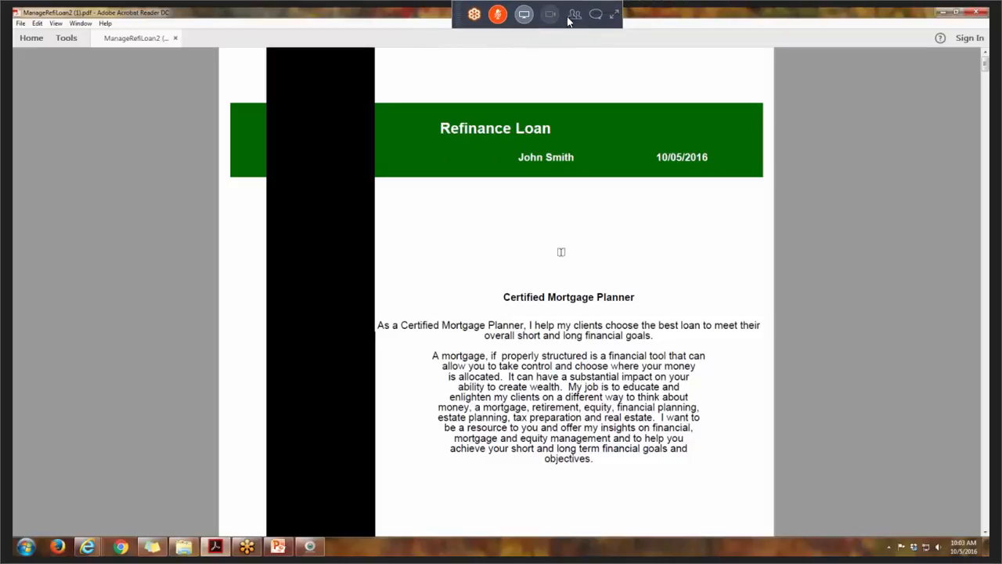
pyautogui.moveTo(574, 15)
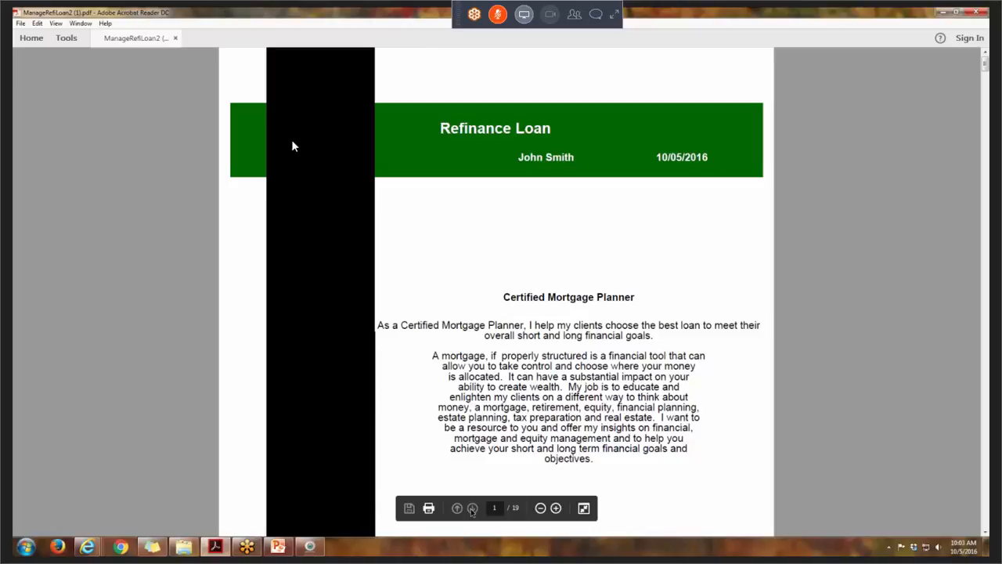
# Go to page 2 and scroll through the five-option loan information table.
pyautogui.click(474, 14)
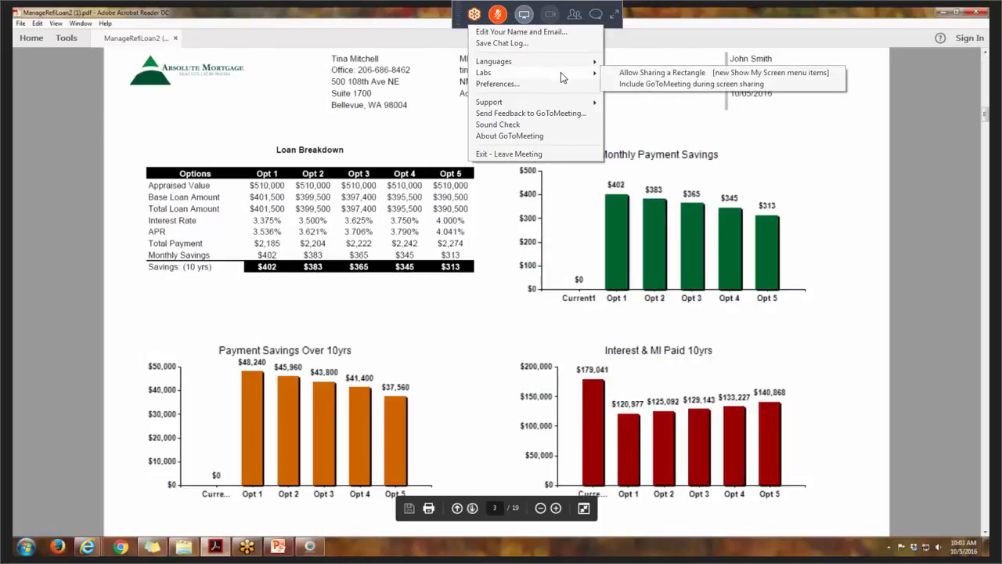
pyautogui.moveTo(489, 102)
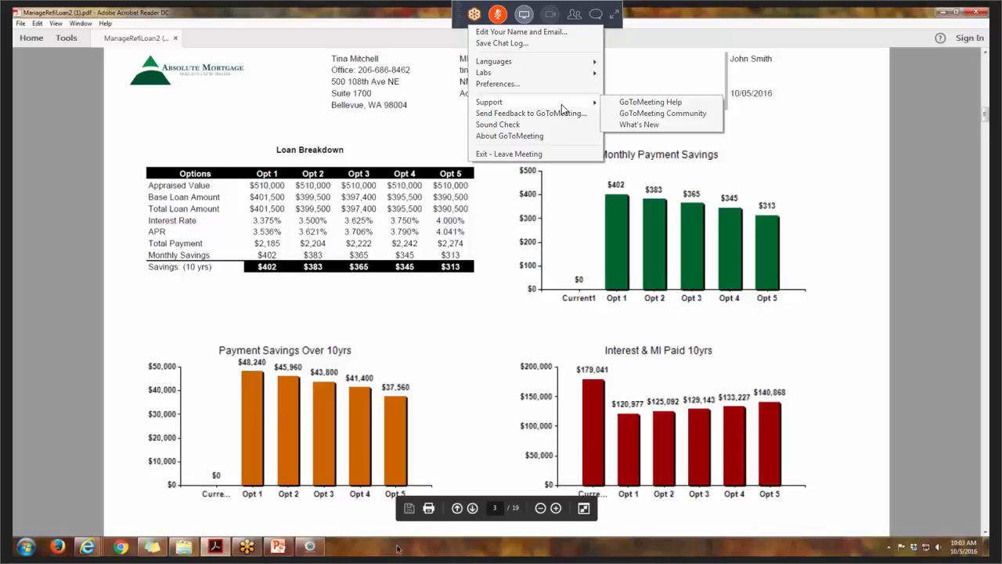
pyautogui.click(456, 508)
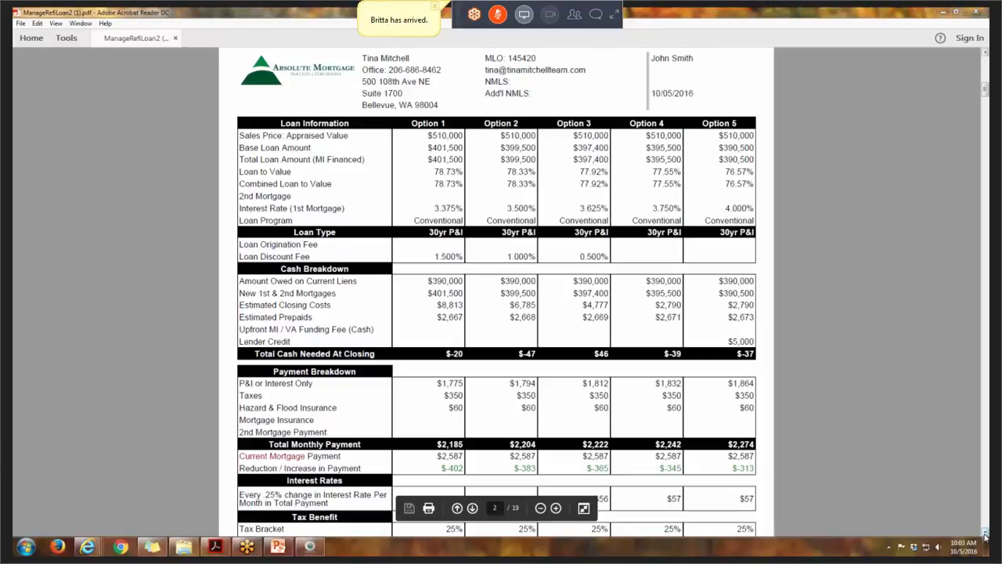
pyautogui.scroll(-3)
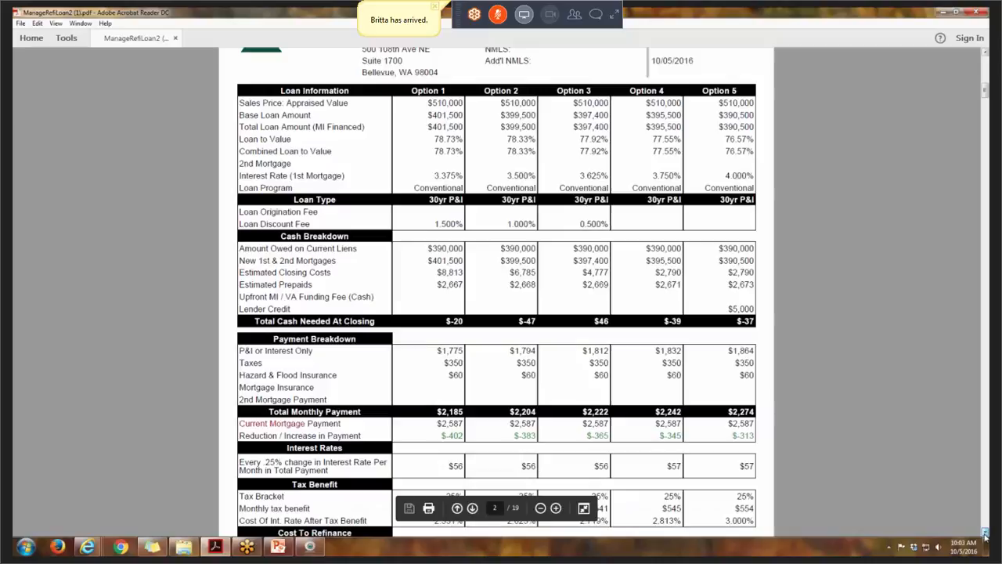
pyautogui.scroll(-3)
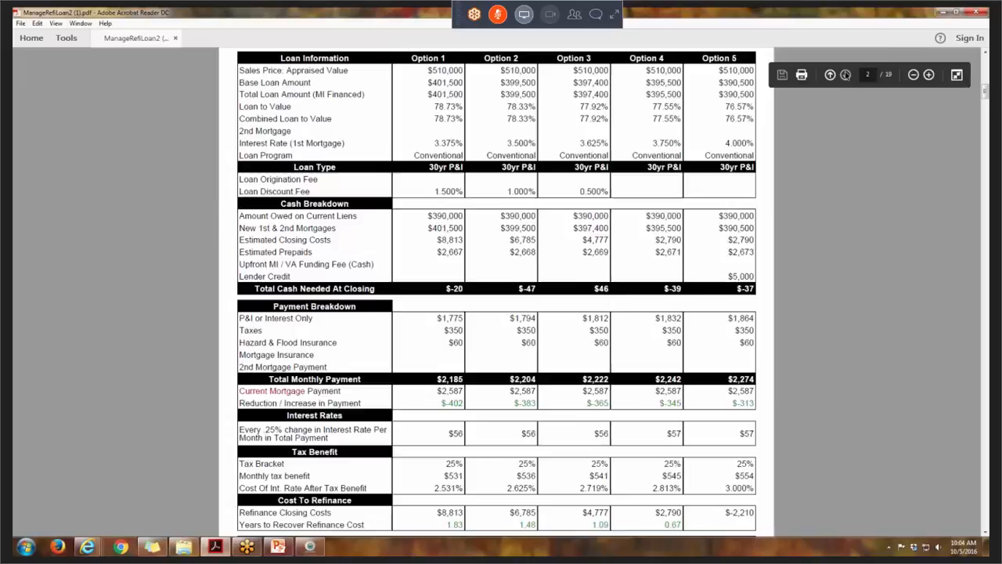
# Advance to page 3 and review the loan breakdown and savings charts.
pyautogui.click(846, 74)
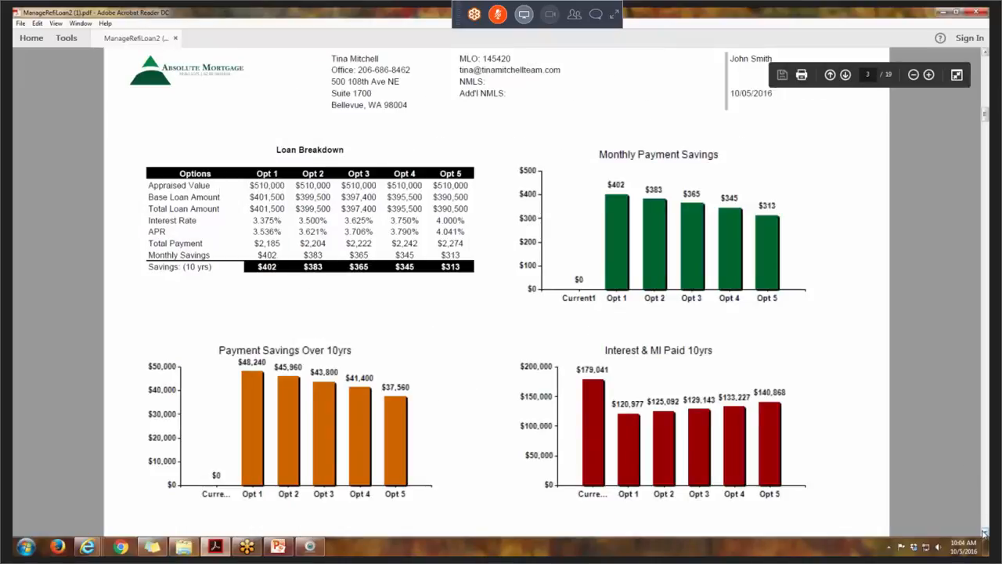
pyautogui.scroll(-3)
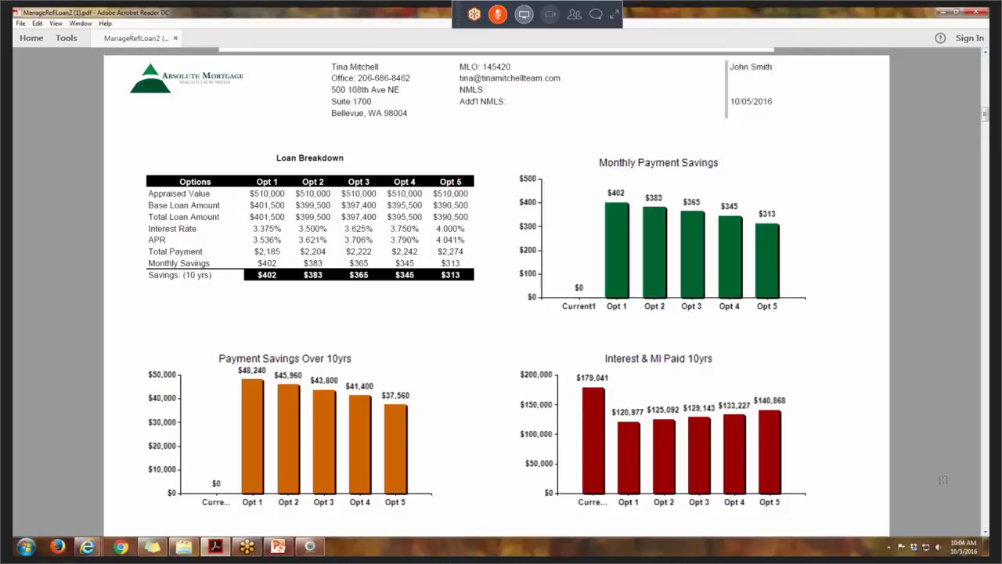
pyautogui.scroll(3)
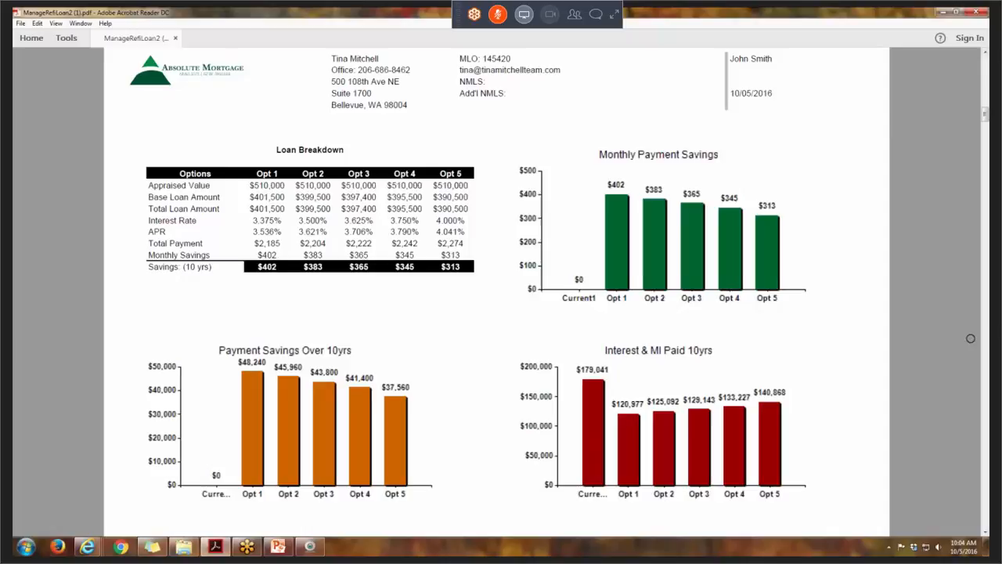
pyautogui.moveTo(721, 347)
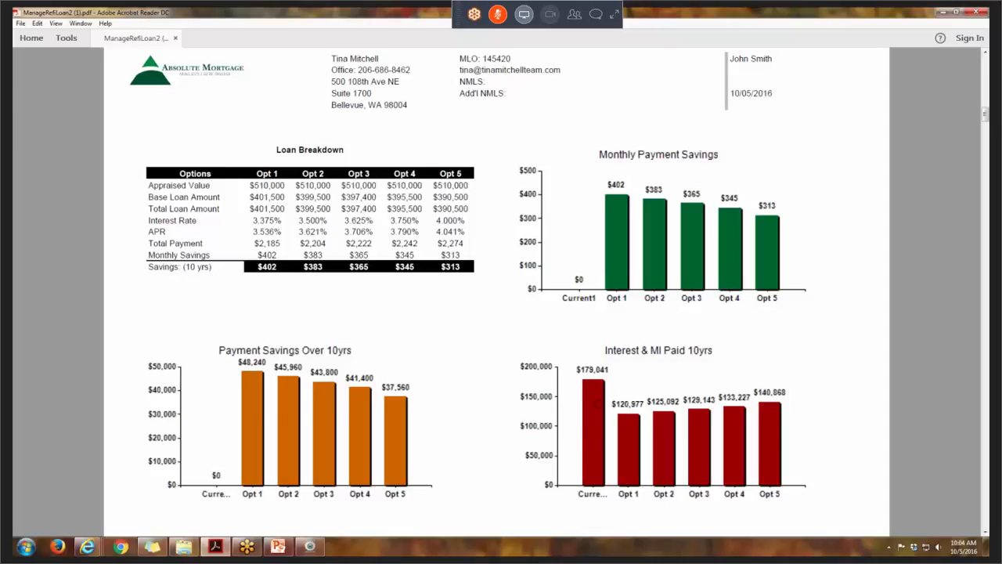
pyautogui.moveTo(775, 396)
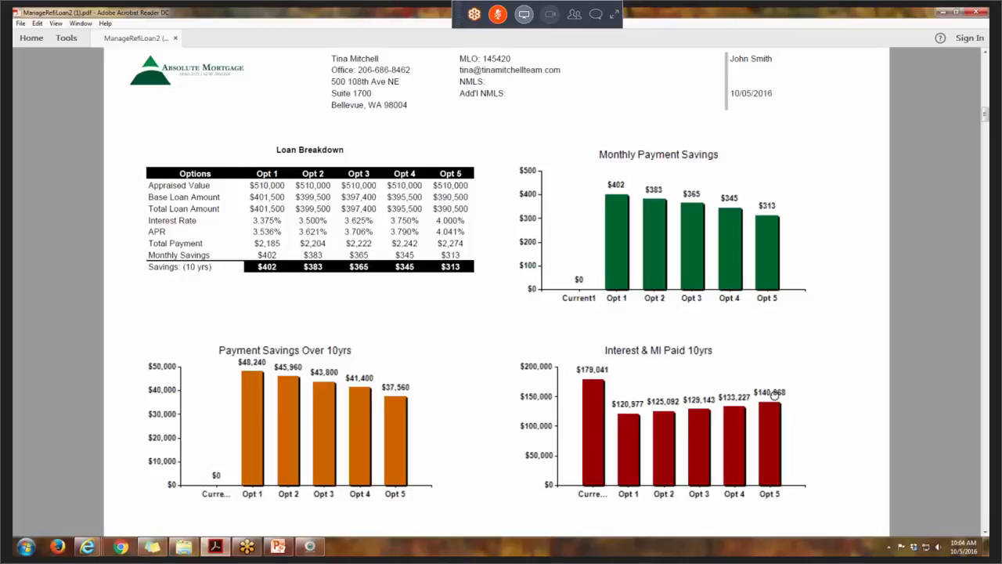
pyautogui.moveTo(639, 413)
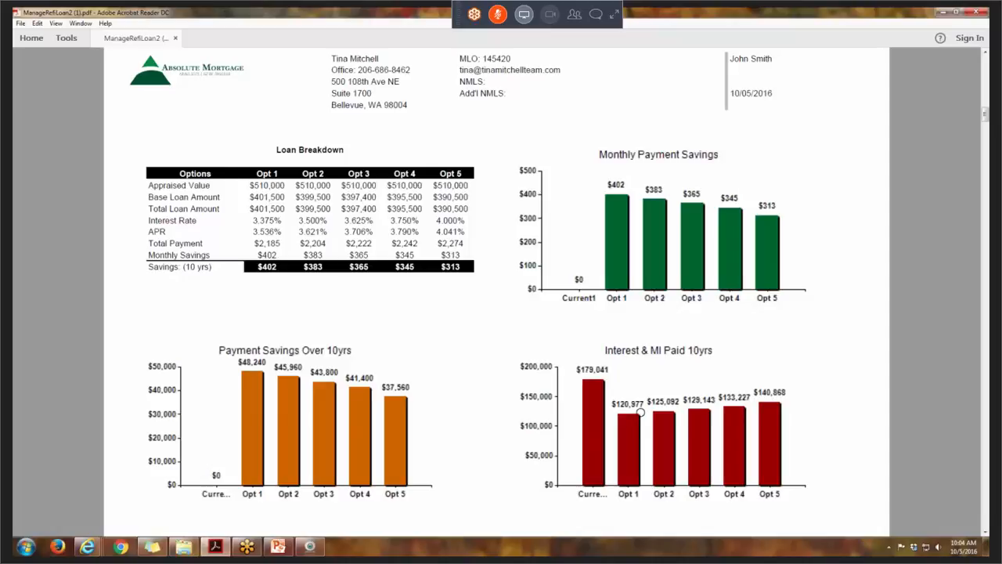
pyautogui.moveTo(734, 401)
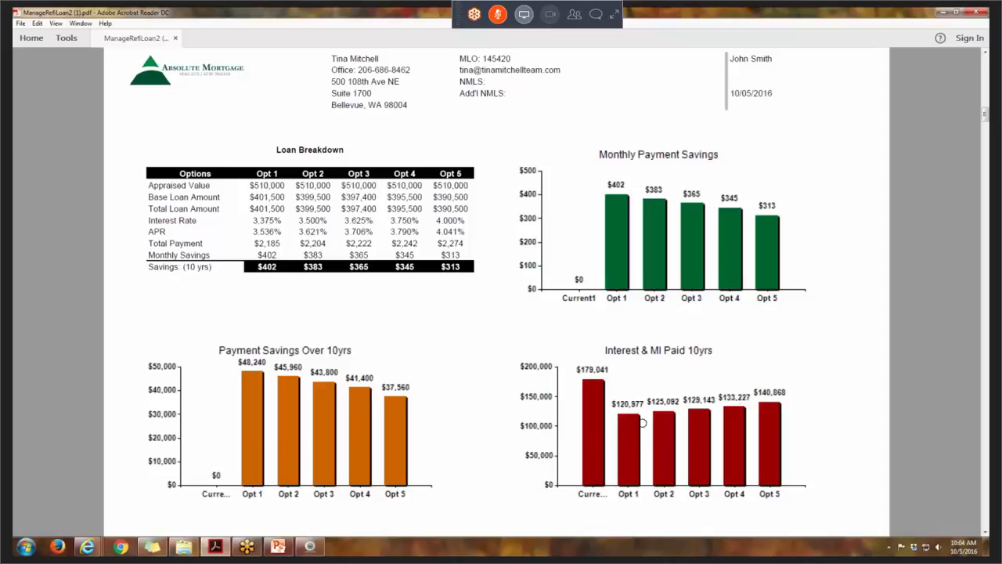
pyautogui.moveTo(622, 413)
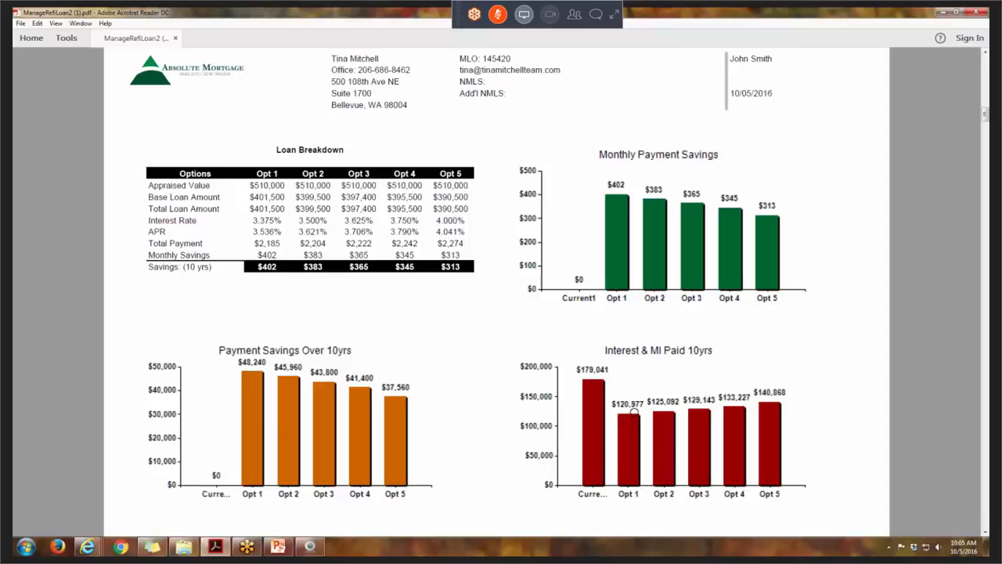
pyautogui.moveTo(773, 417)
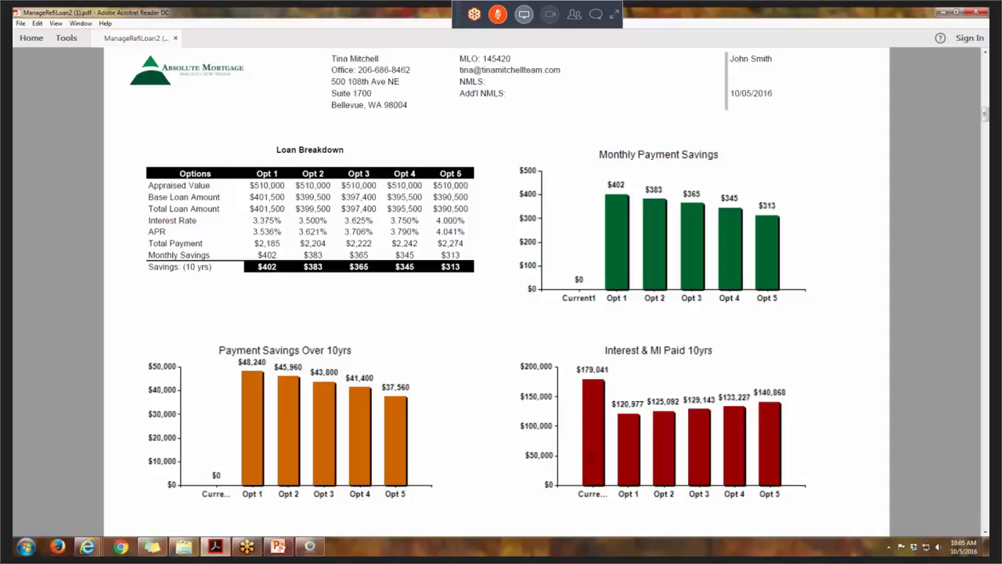
pyautogui.moveTo(853, 74)
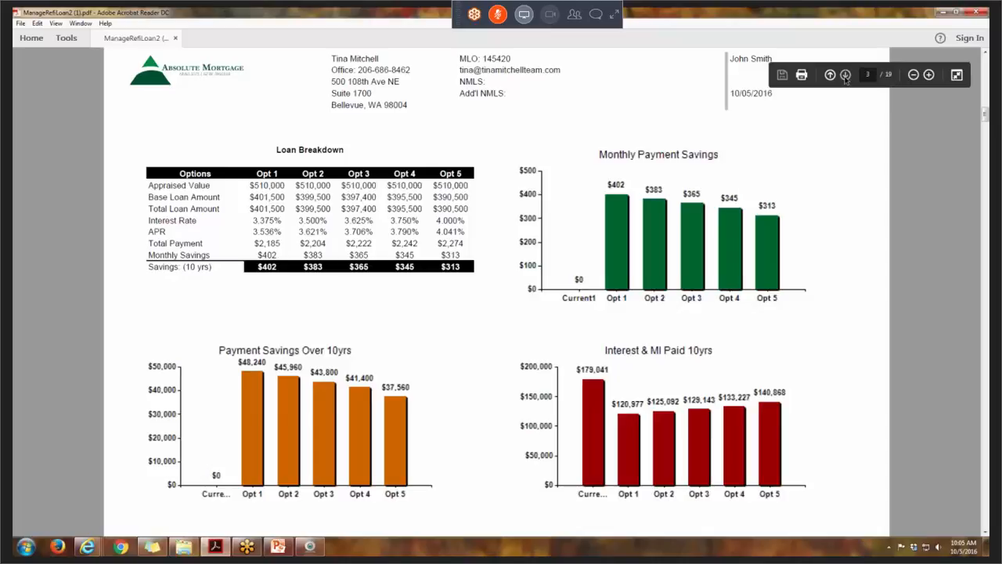
# Advance to page 4, payment breakdown and closing costs.
pyautogui.click(845, 74)
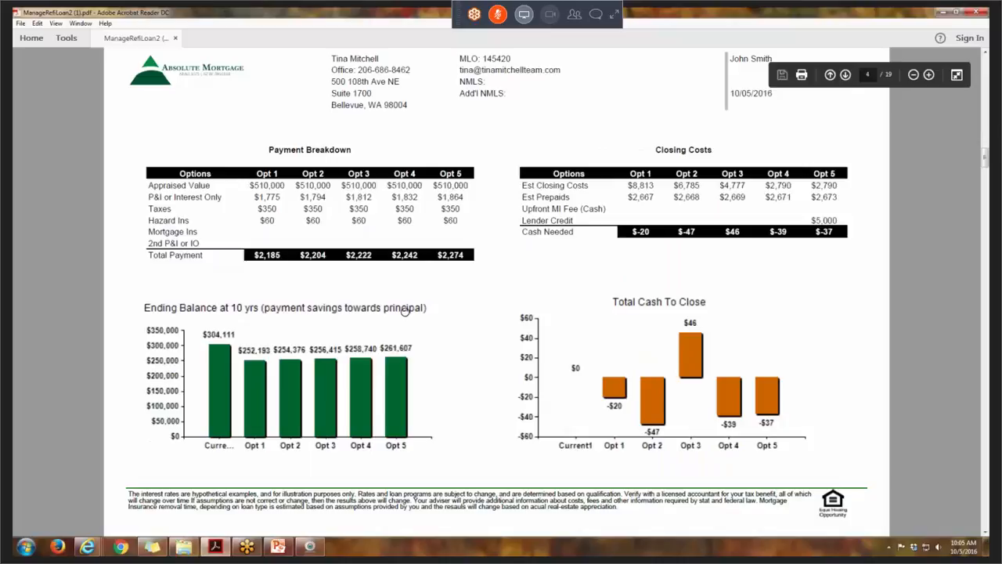
pyautogui.moveTo(371, 300)
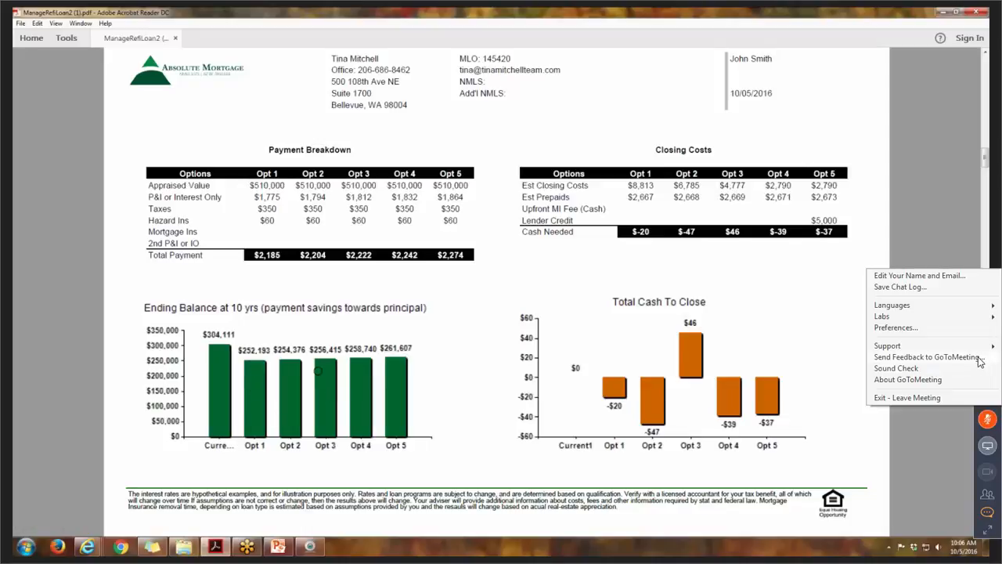
pyautogui.moveTo(968, 287)
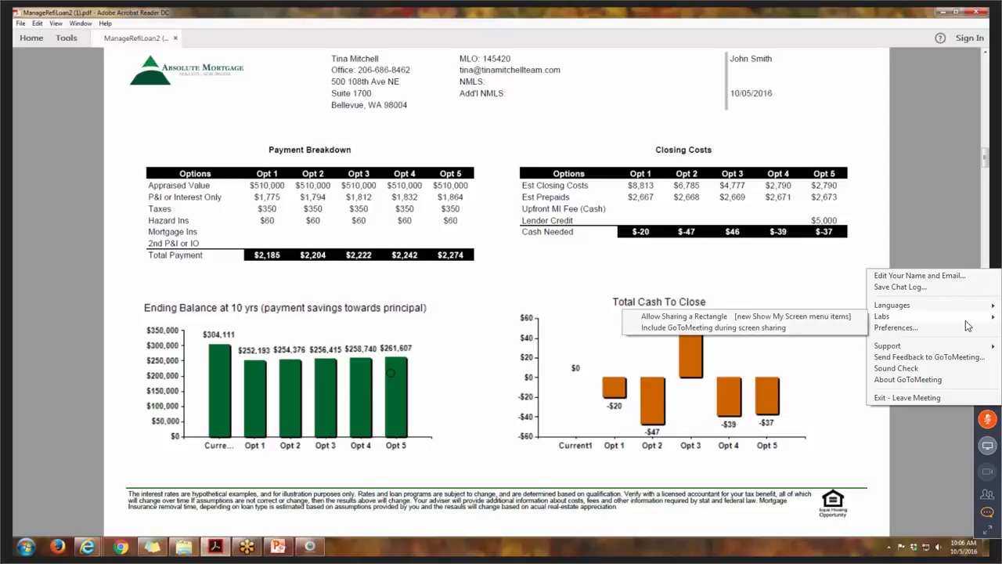
pyautogui.click(895, 327)
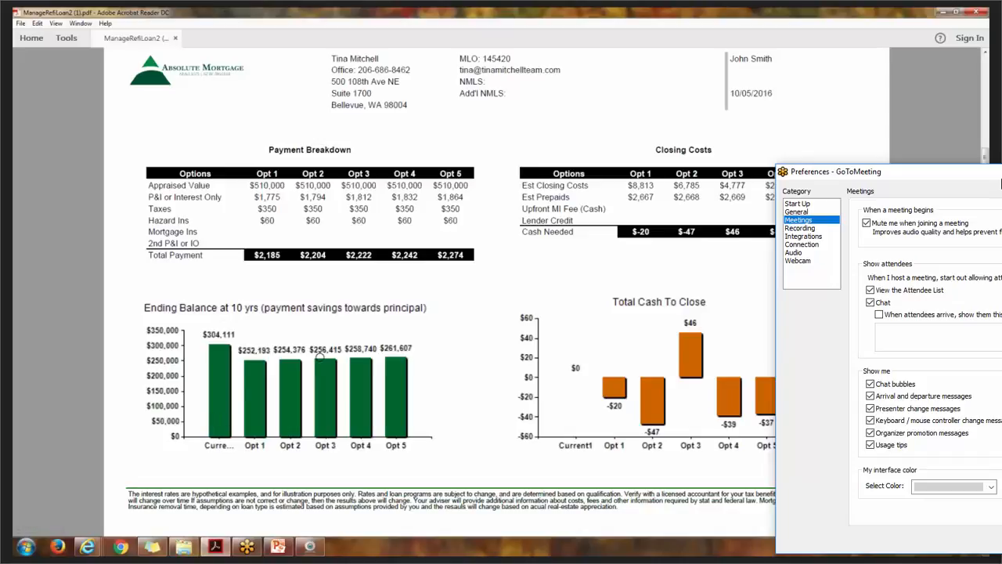
pyautogui.moveTo(955, 209)
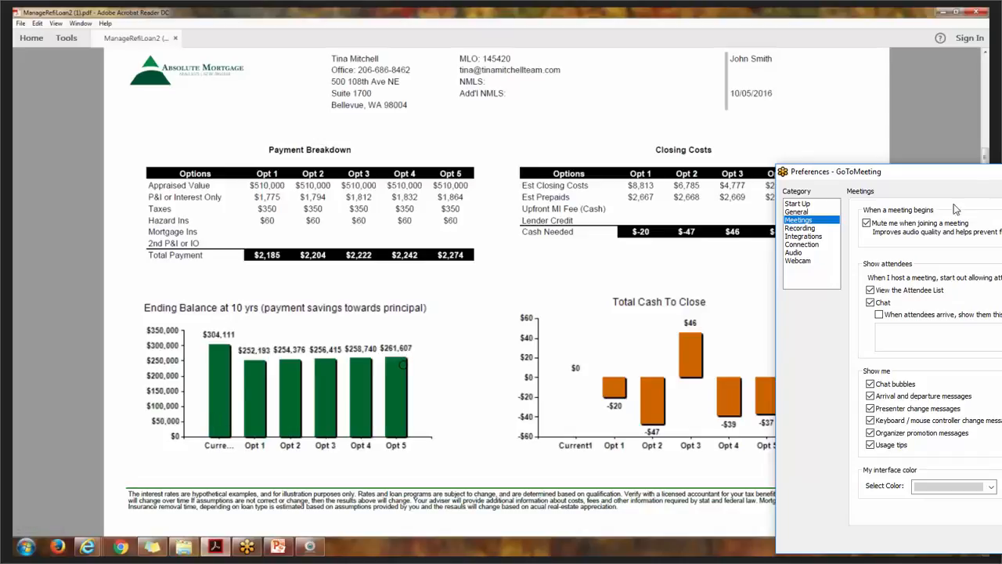
pyautogui.moveTo(942, 186)
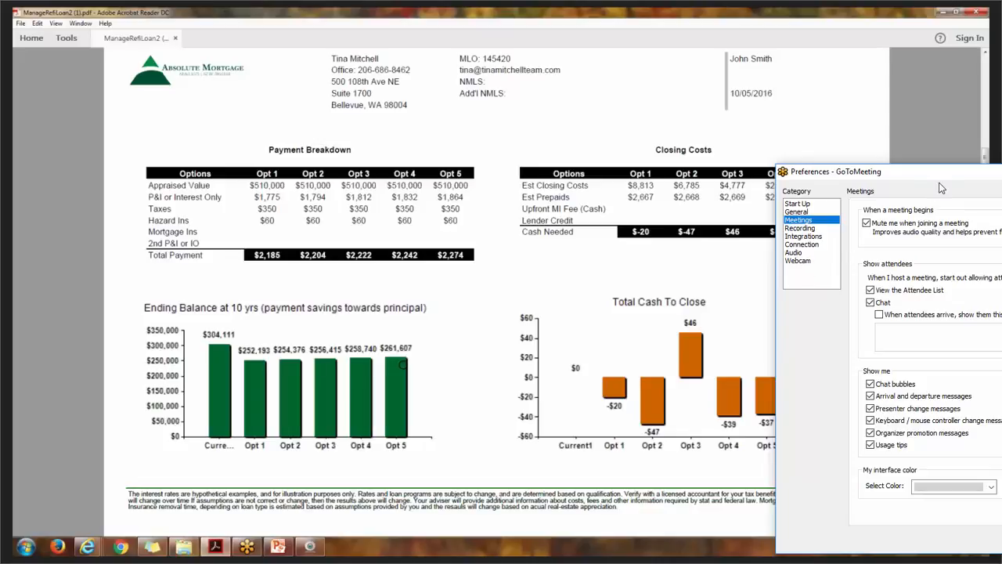
pyautogui.click(796, 212)
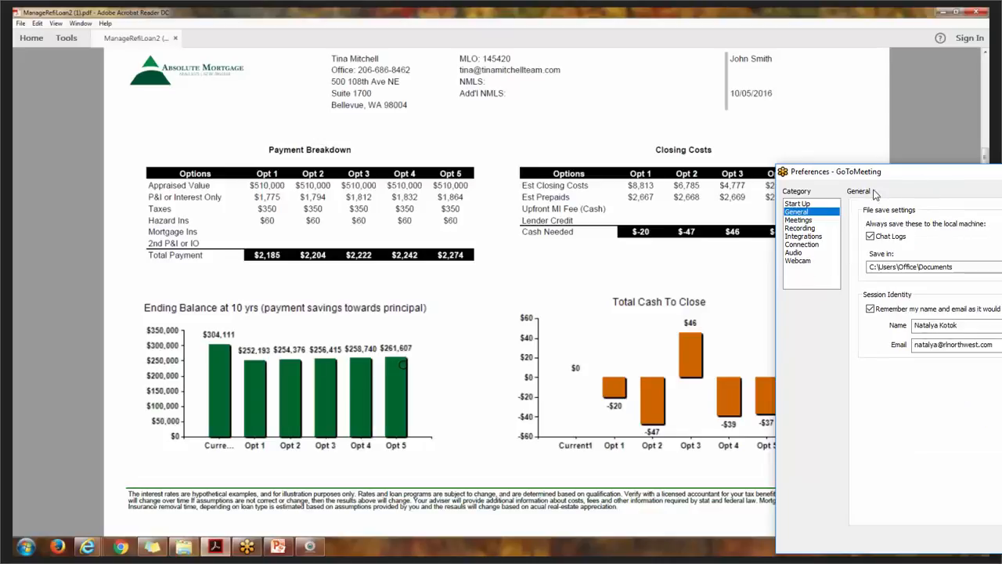
pyautogui.click(792, 252)
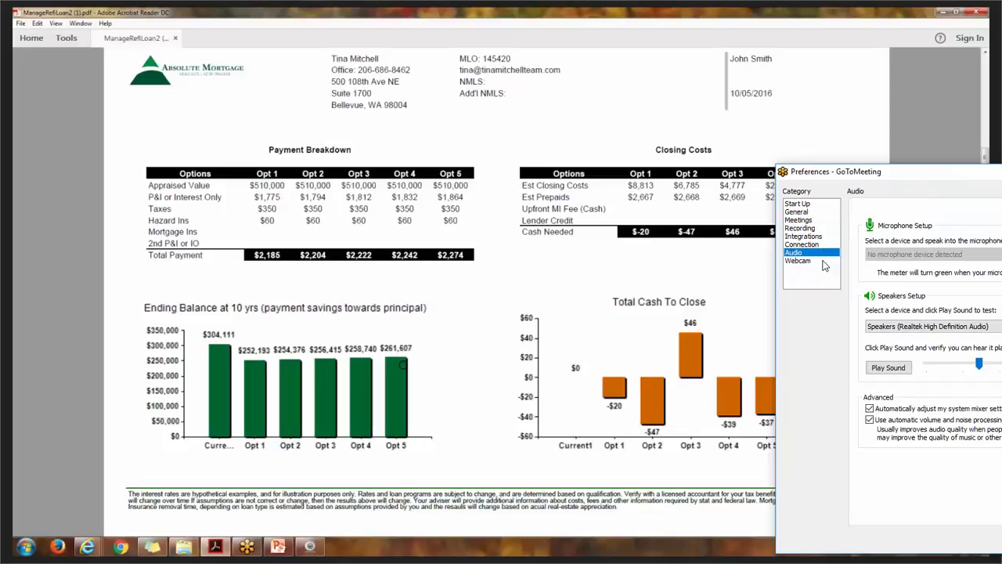
pyautogui.click(802, 244)
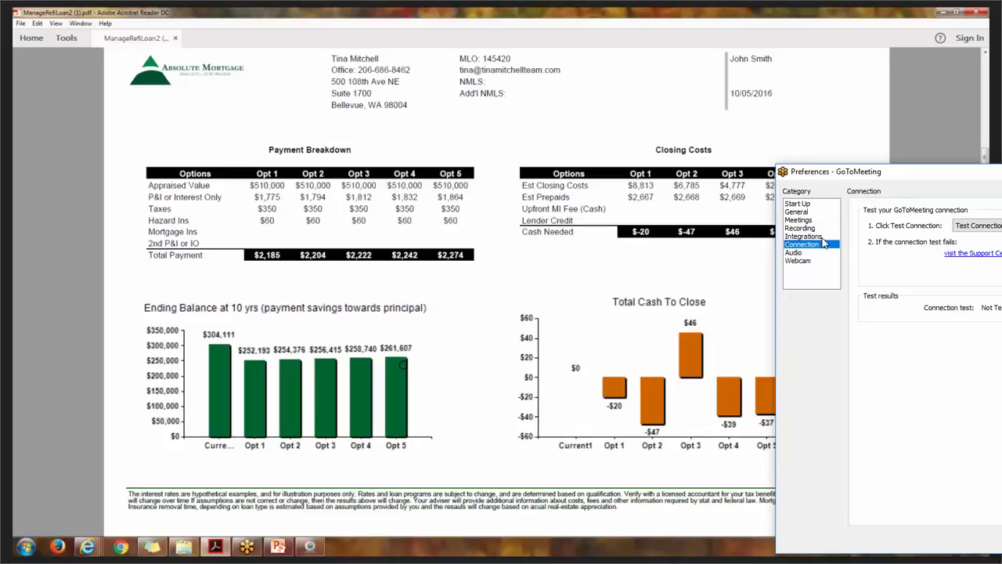
pyautogui.click(799, 228)
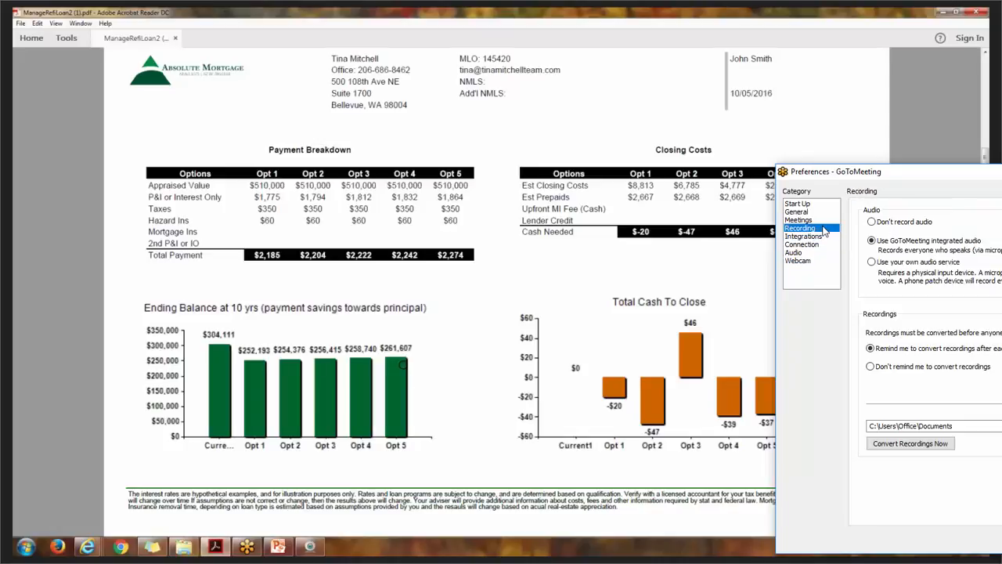
pyautogui.click(799, 220)
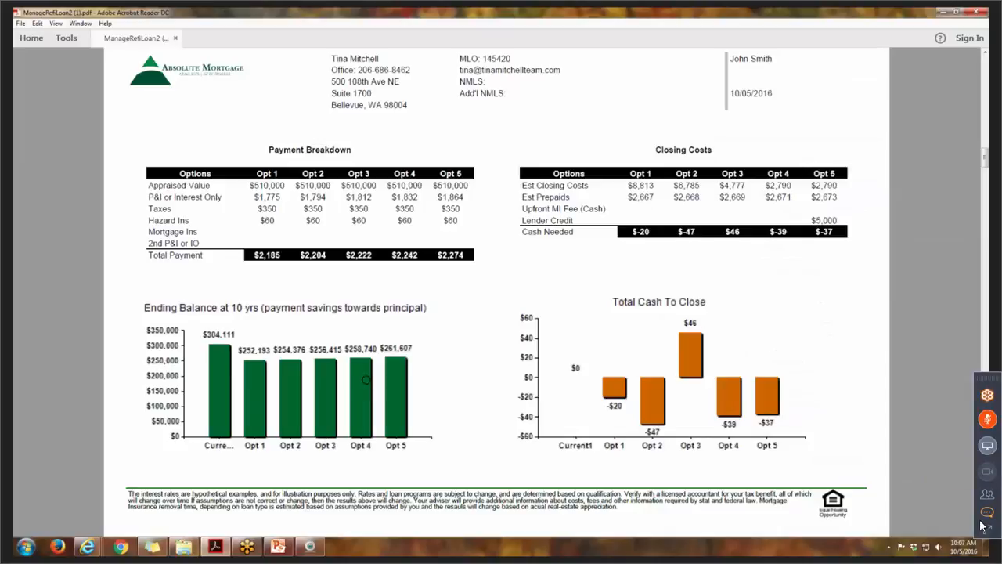
pyautogui.moveTo(987, 533)
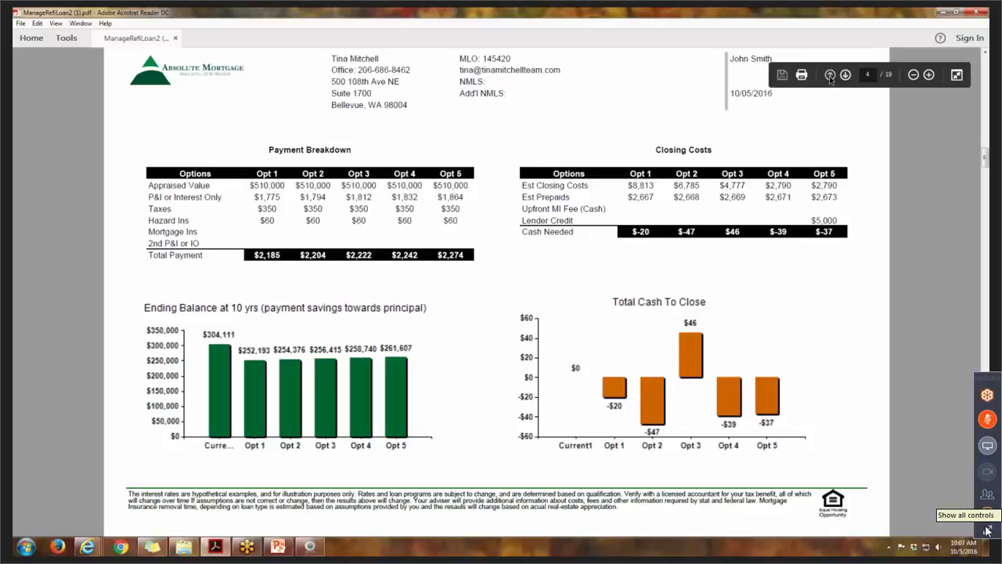
# Step back from page 4 through page 3 to page 2's loan table.
pyautogui.click(830, 75)
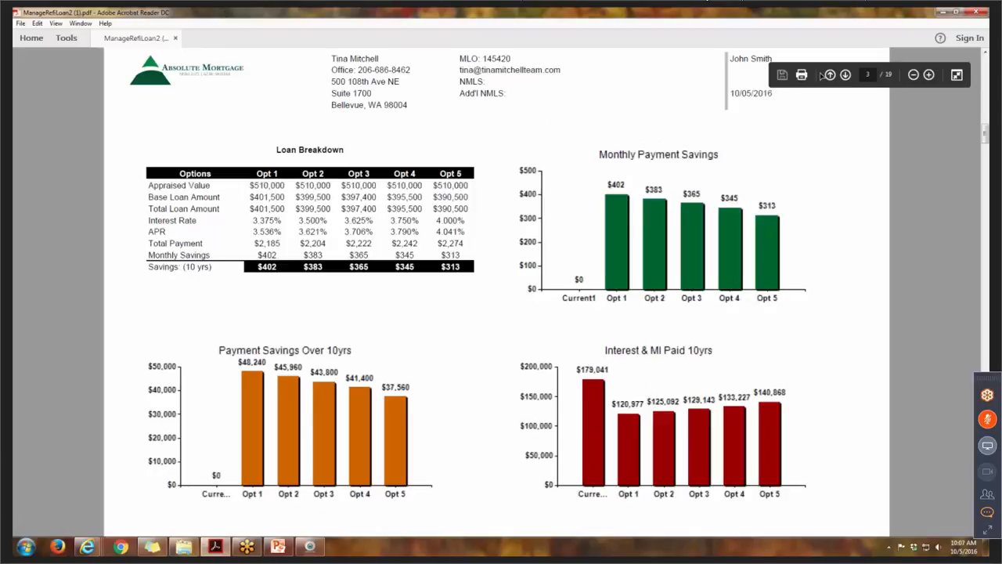
pyautogui.click(846, 74)
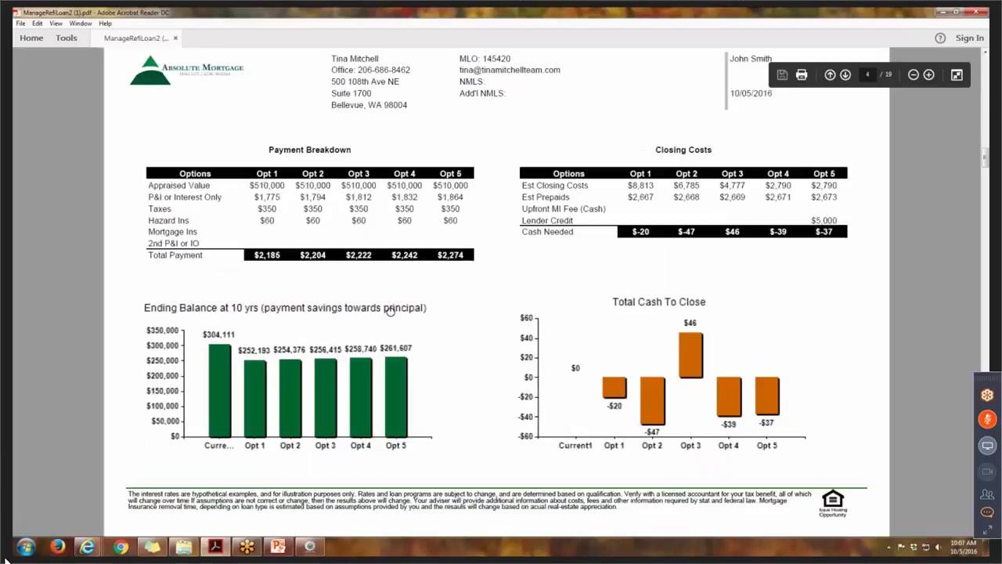
pyautogui.click(830, 75)
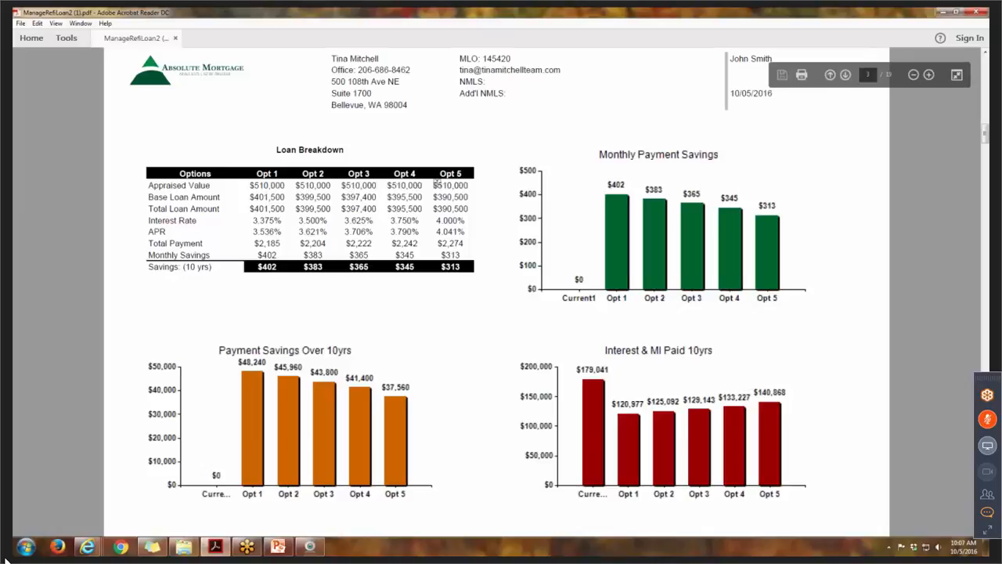
pyautogui.click(845, 74)
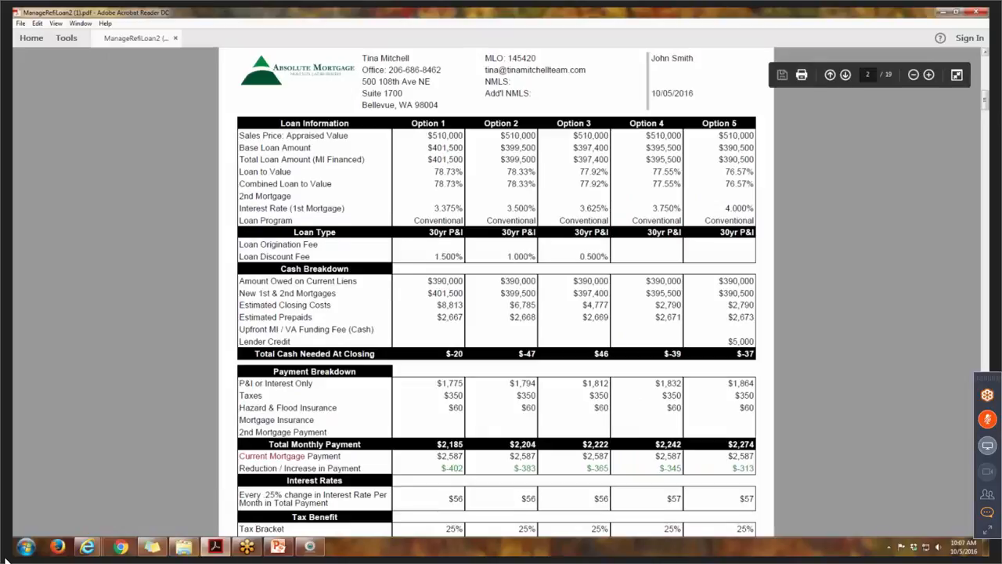
# Highlight the interest rate, Option 4 rate, and Option 5 rate with lender credit.
pyautogui.scroll(-3)
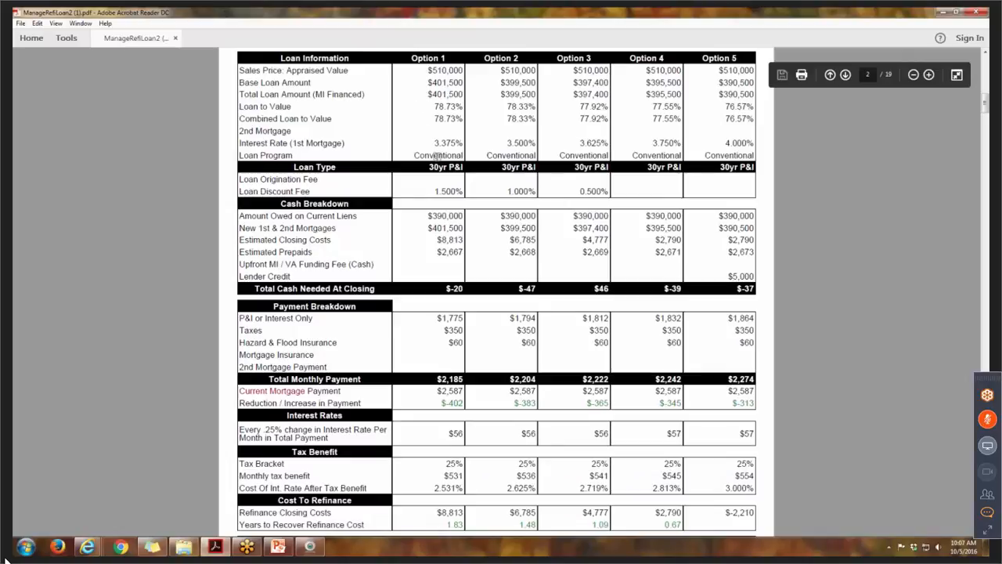
pyautogui.doubleClick(263, 143)
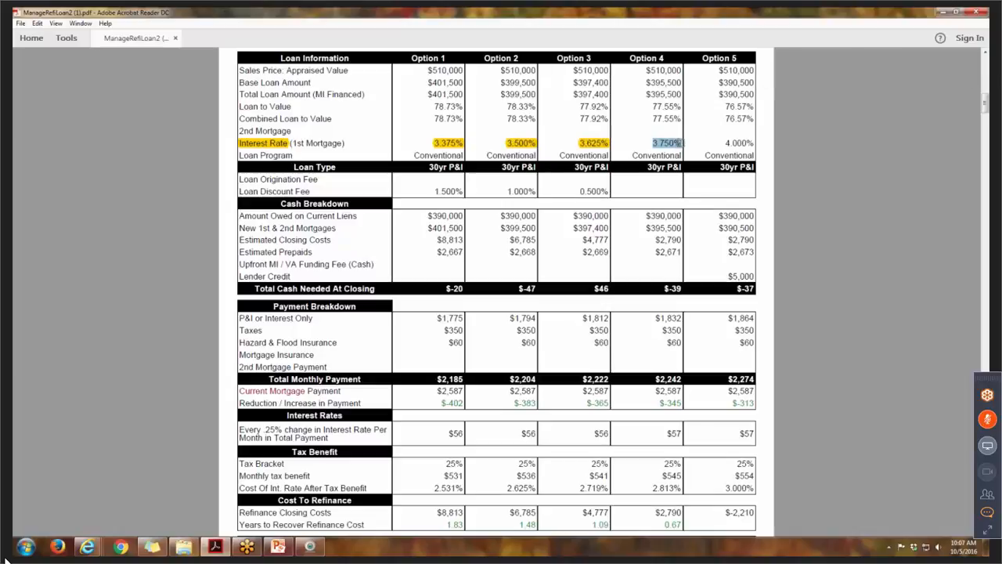
pyautogui.click(738, 143)
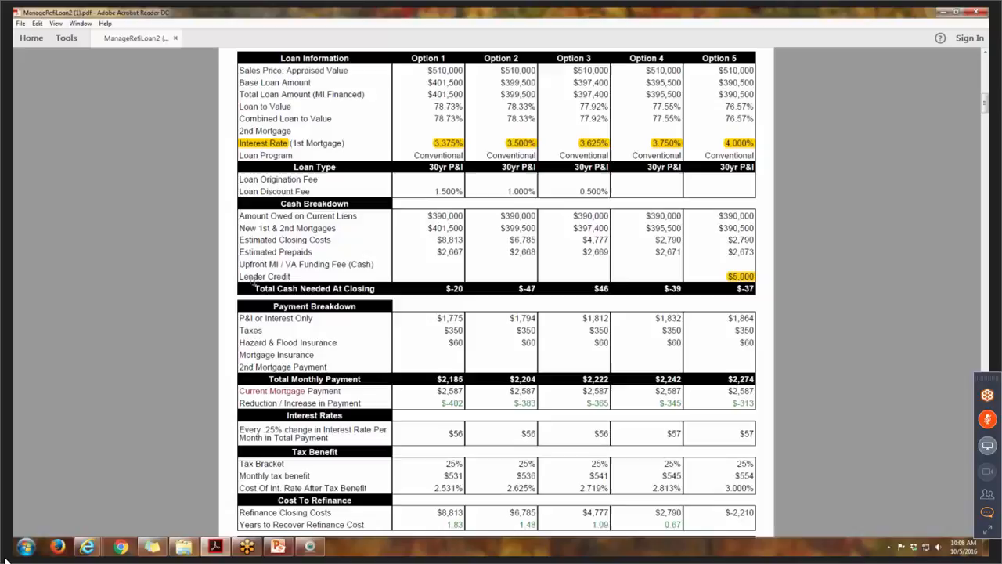
pyautogui.doubleClick(264, 275)
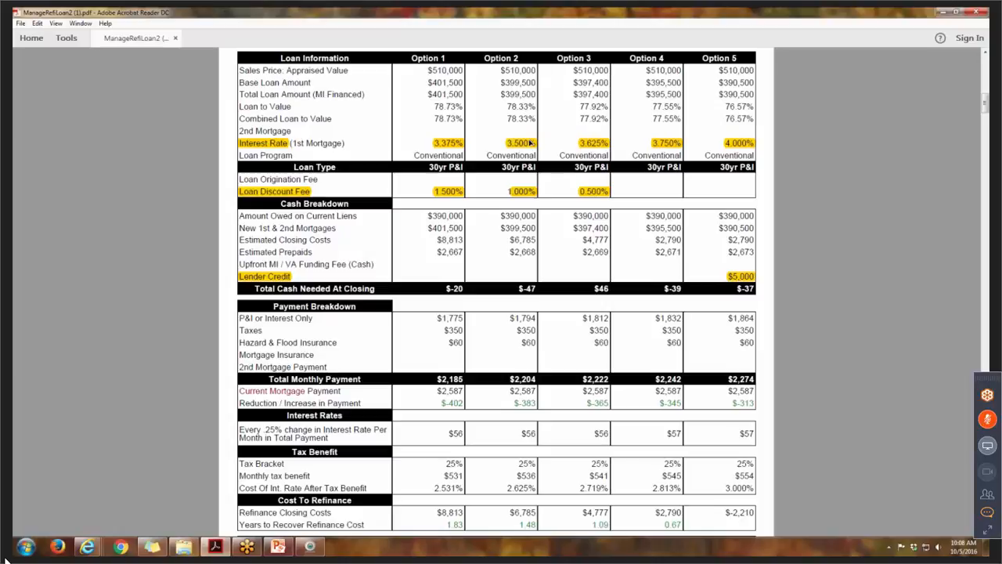
pyautogui.moveTo(947, 361)
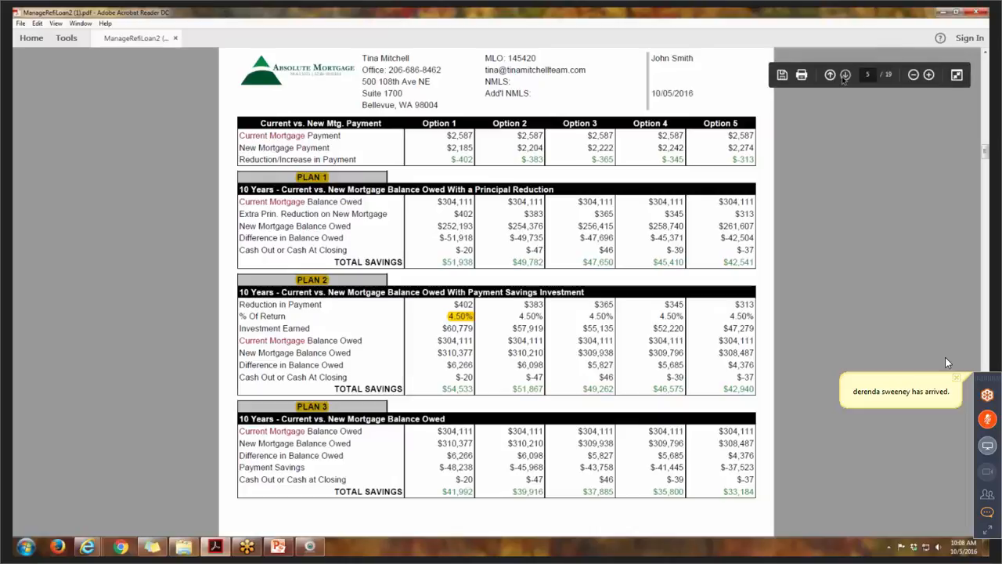
# Advance a page and scroll down to the OPTION: 1 amortization table.
pyautogui.click(844, 75)
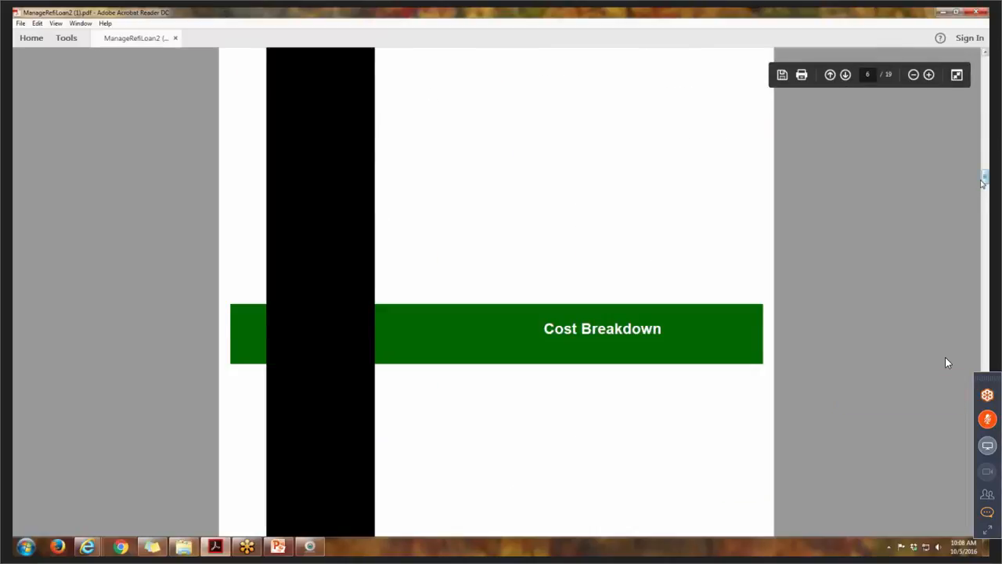
pyautogui.scroll(-3)
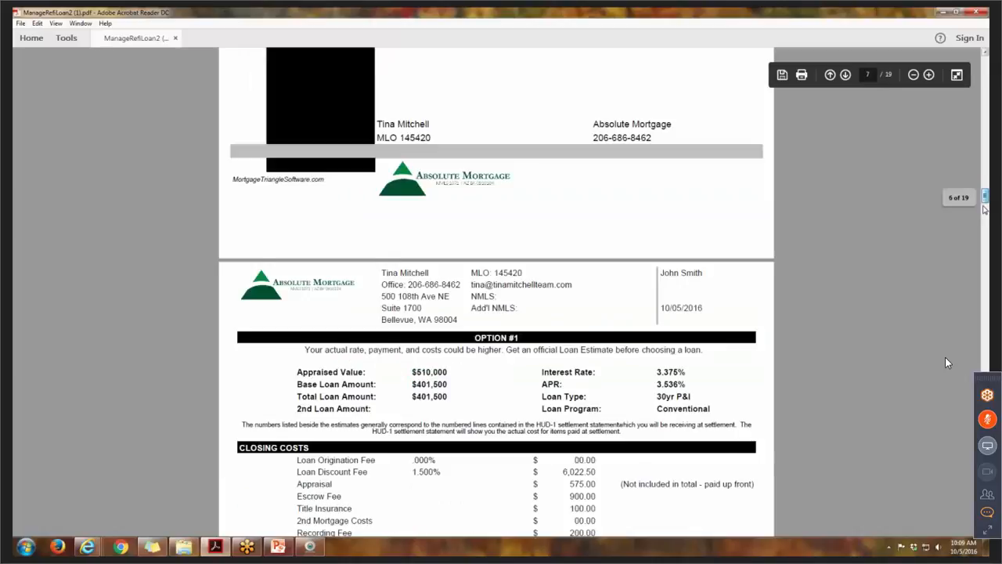
pyautogui.scroll(-3)
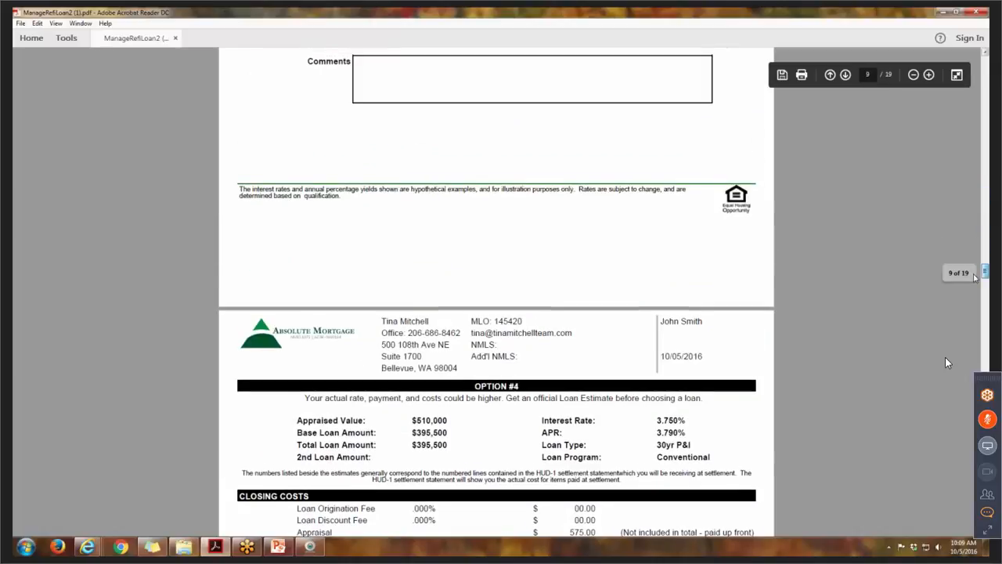
pyautogui.scroll(-3)
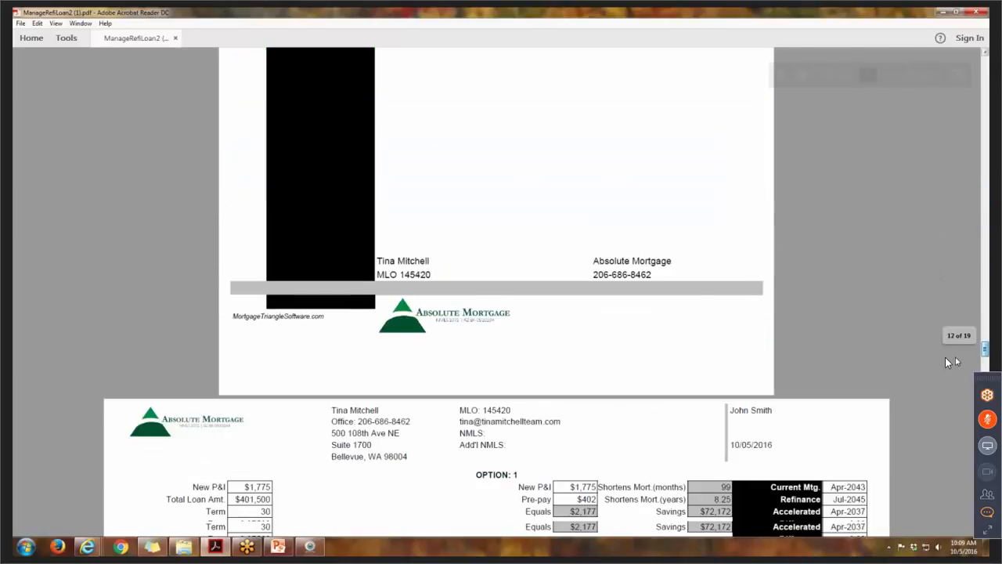
pyautogui.scroll(-3)
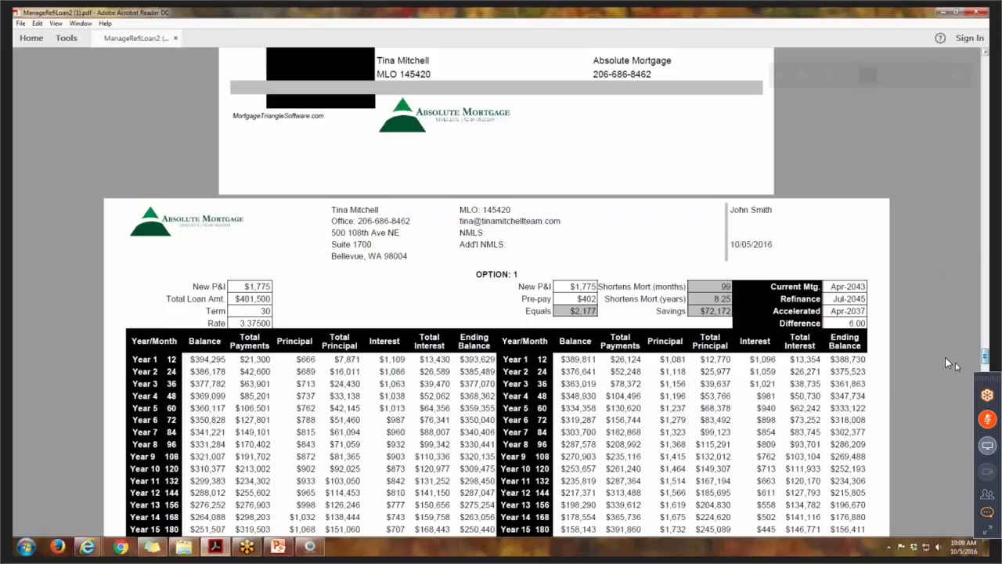
pyautogui.scroll(-3)
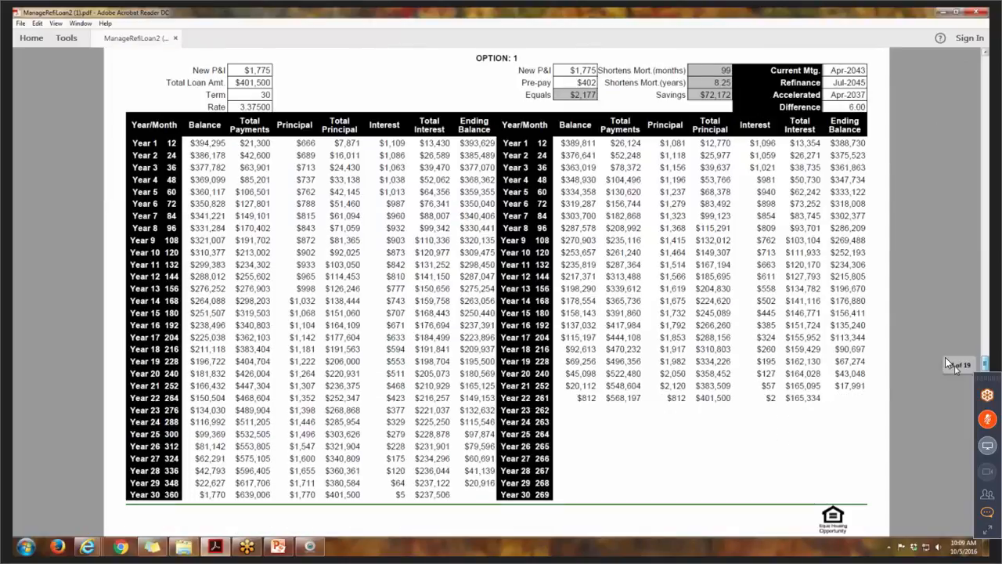
pyautogui.scroll(-3)
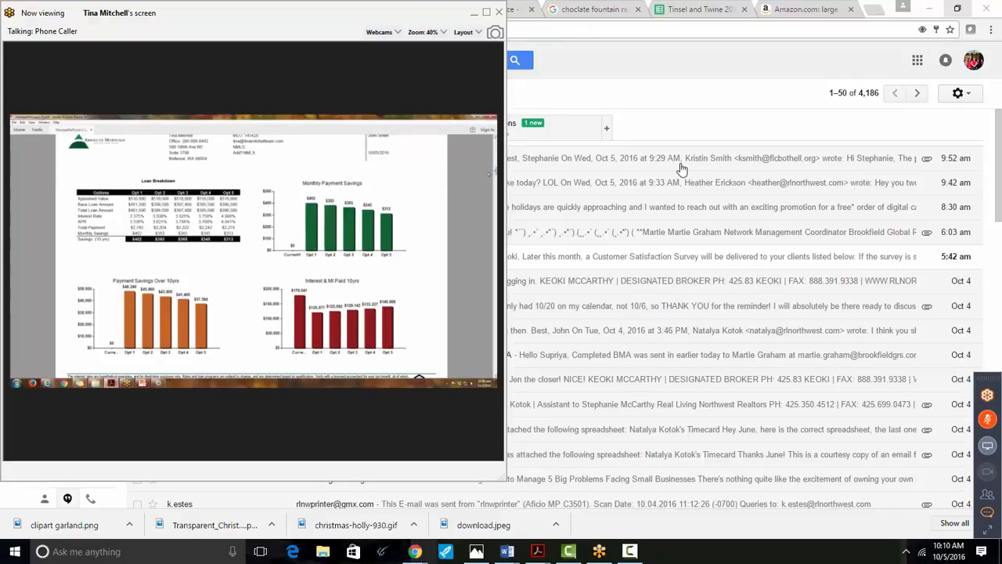
pyautogui.moveTo(677, 164)
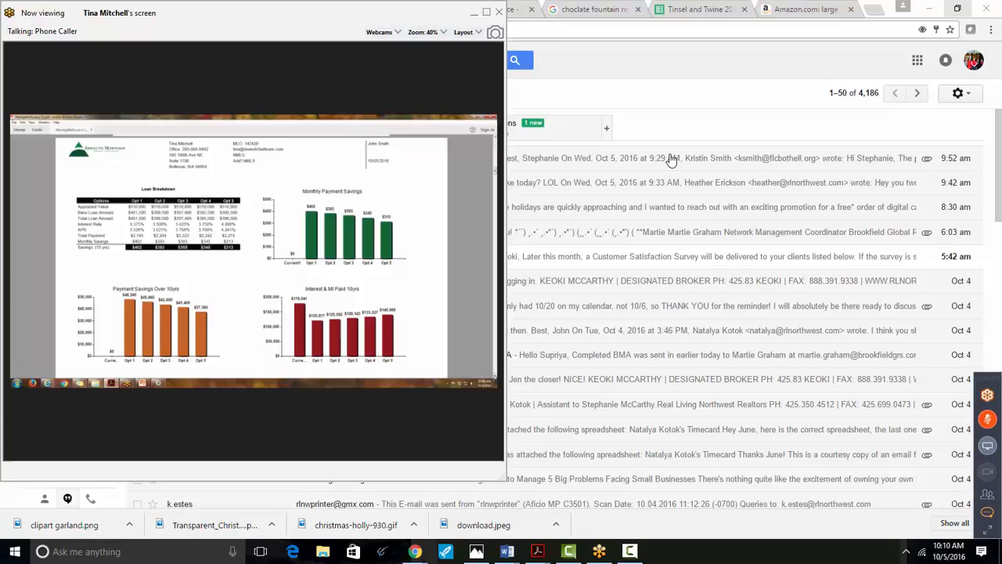
pyautogui.moveTo(666, 154)
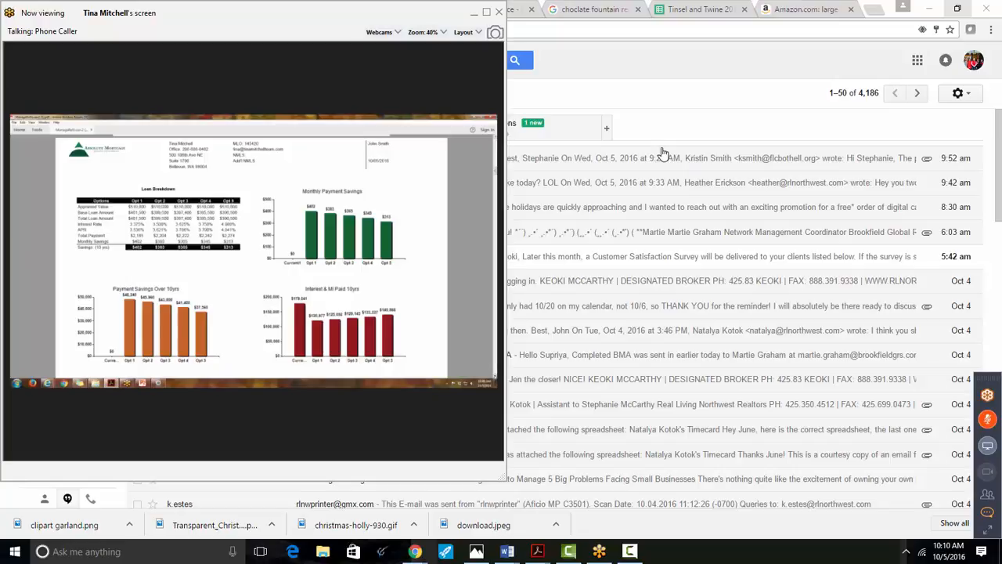
pyautogui.moveTo(656, 151)
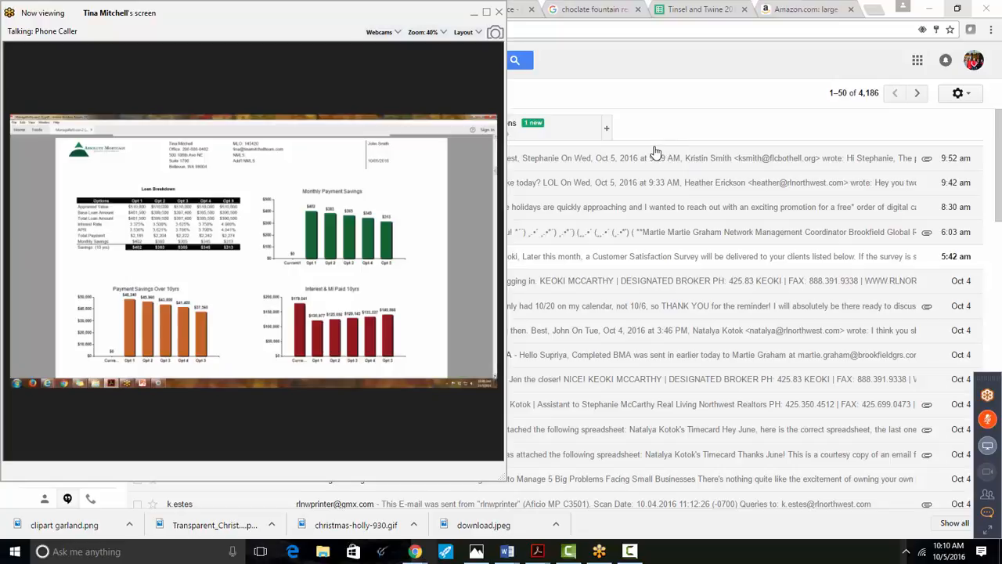
pyautogui.moveTo(654, 152)
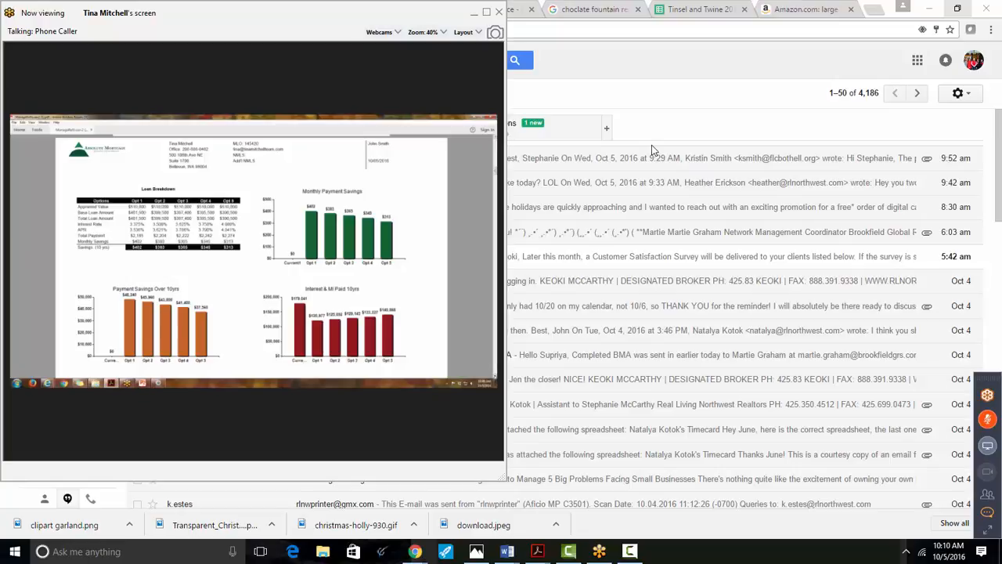
pyautogui.moveTo(651, 144)
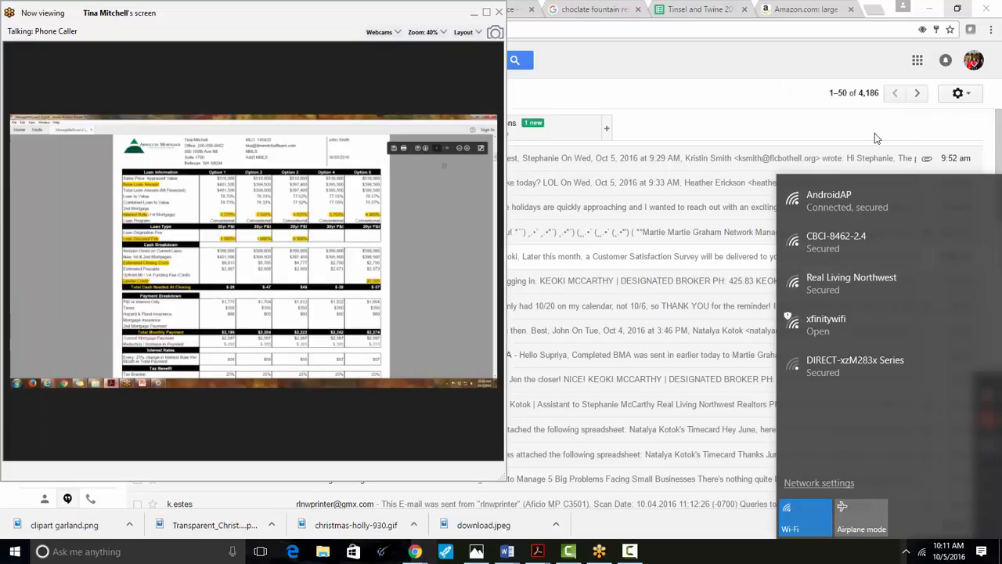
pyautogui.click(845, 200)
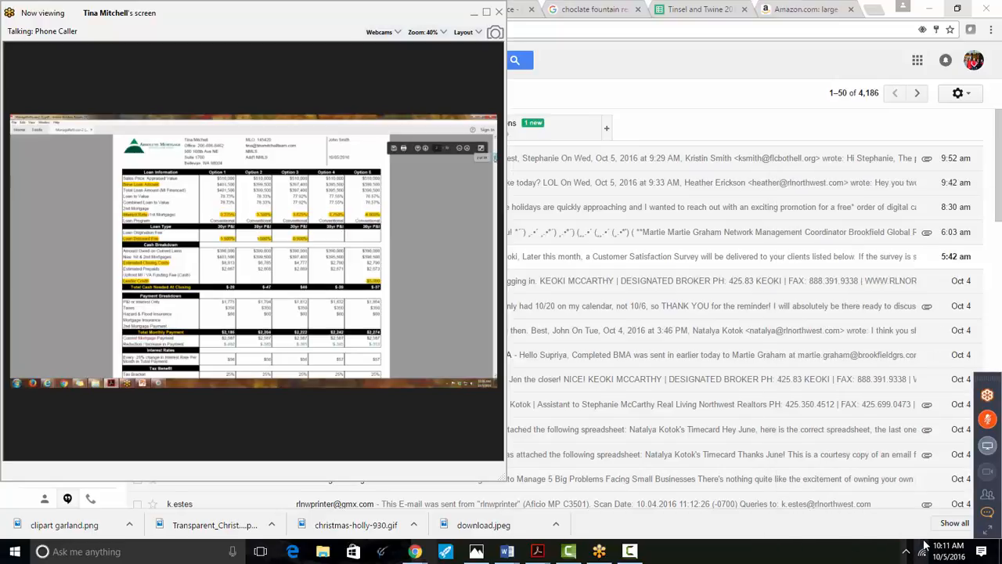
pyautogui.click(924, 550)
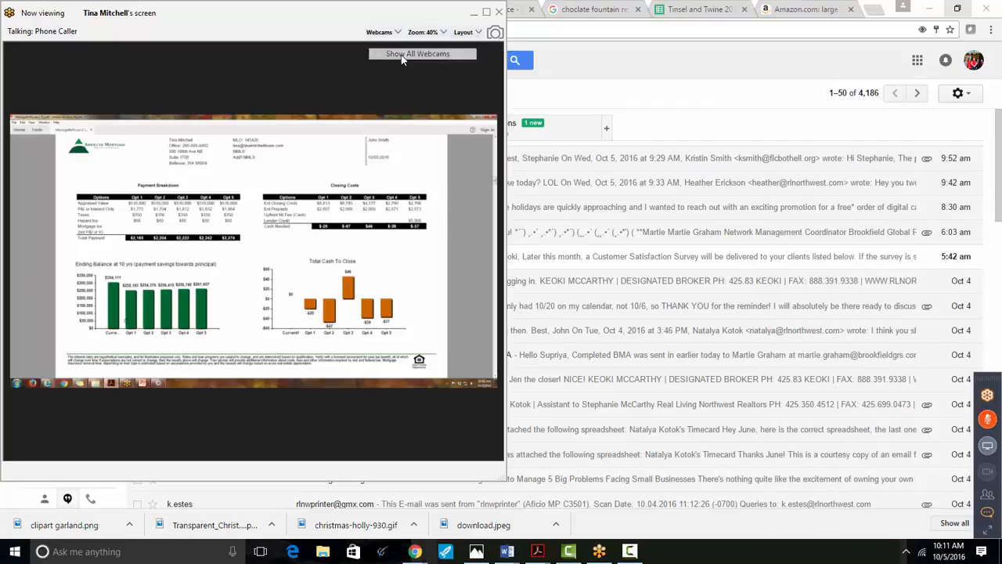
pyautogui.click(418, 53)
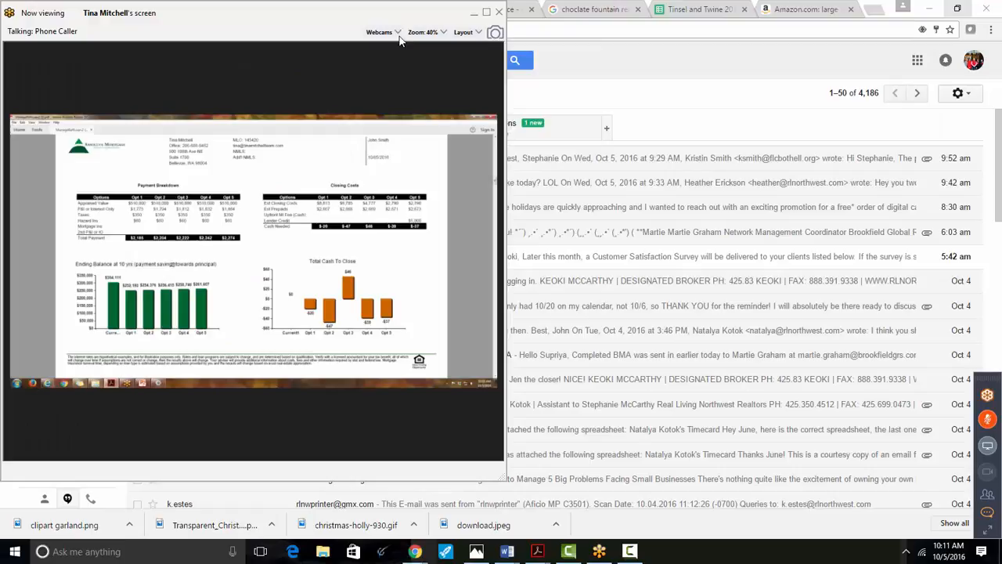
pyautogui.click(379, 32)
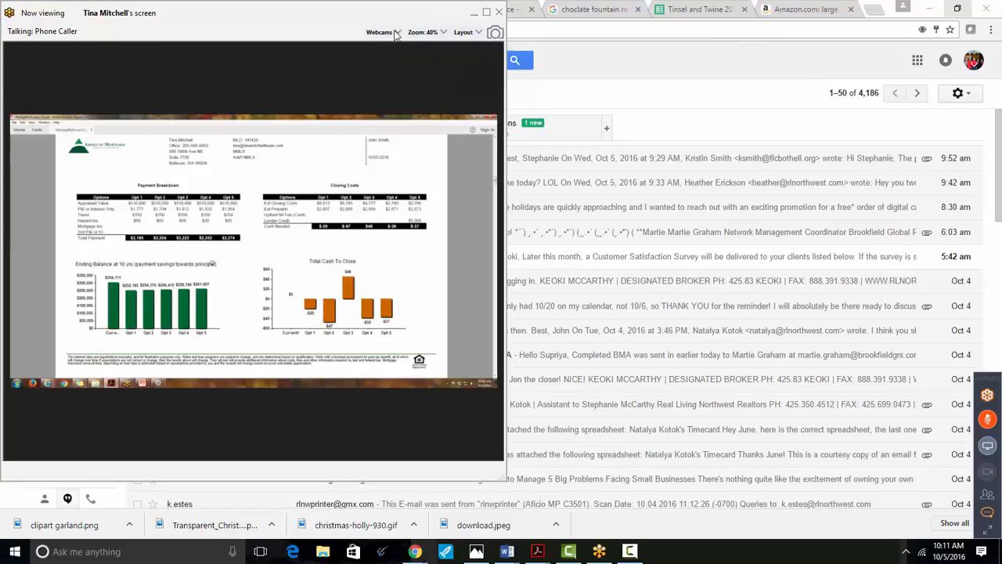
pyautogui.click(381, 32)
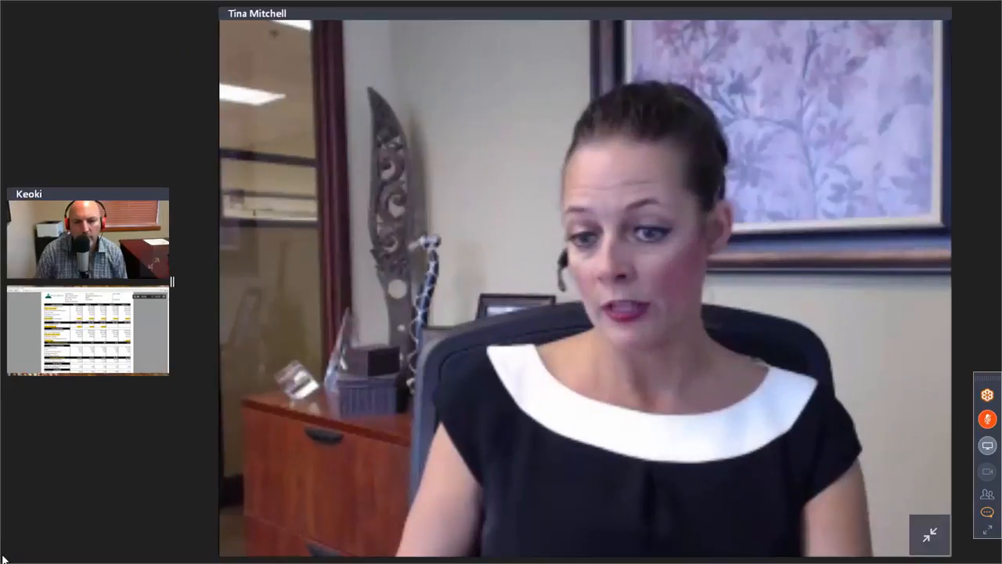
# Make the shared report the main view with webcams as side thumbnails.
pyautogui.click(88, 329)
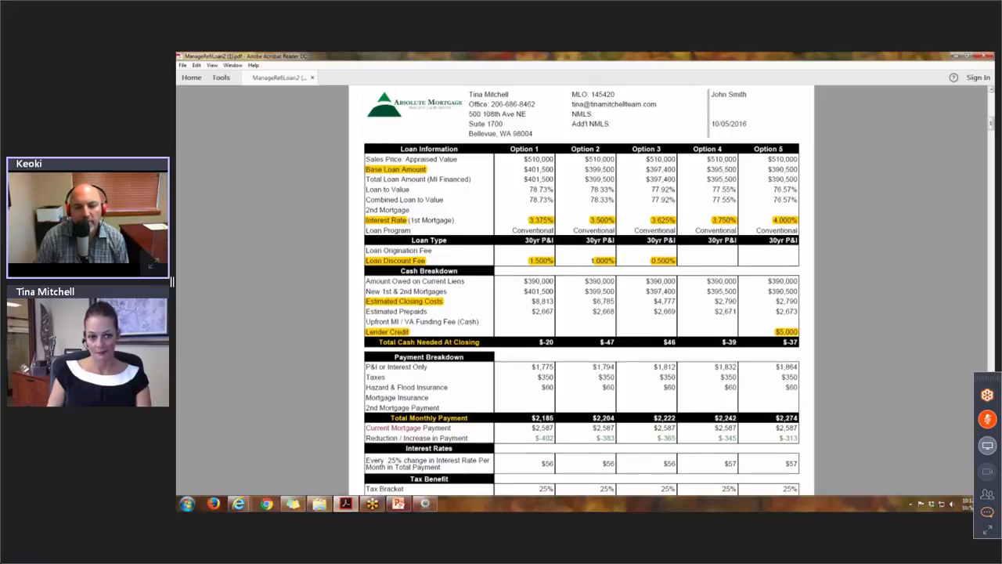
# Scroll to the payment breakdown page with ending-balance and cash-to-close charts.
pyautogui.scroll(-3)
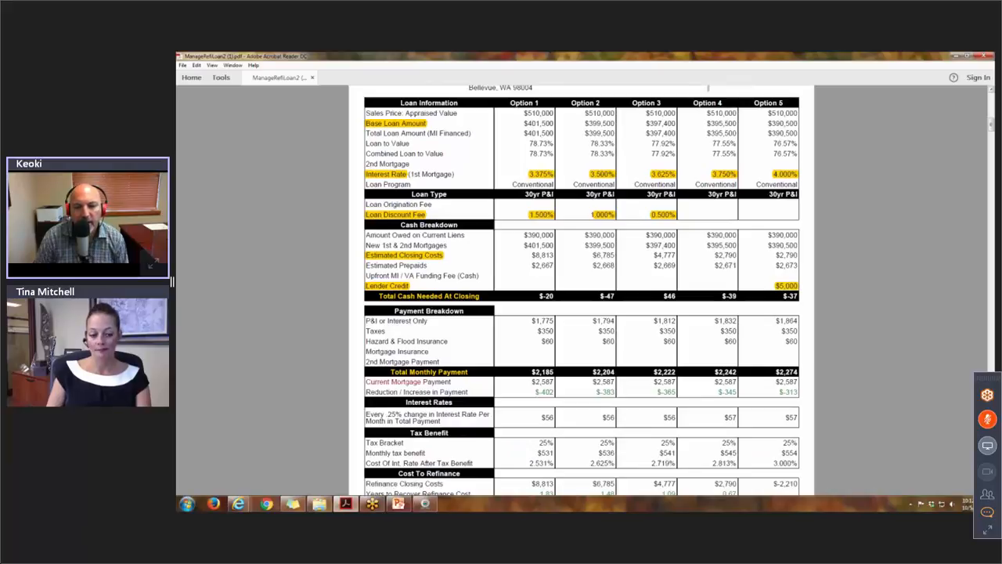
pyautogui.scroll(3)
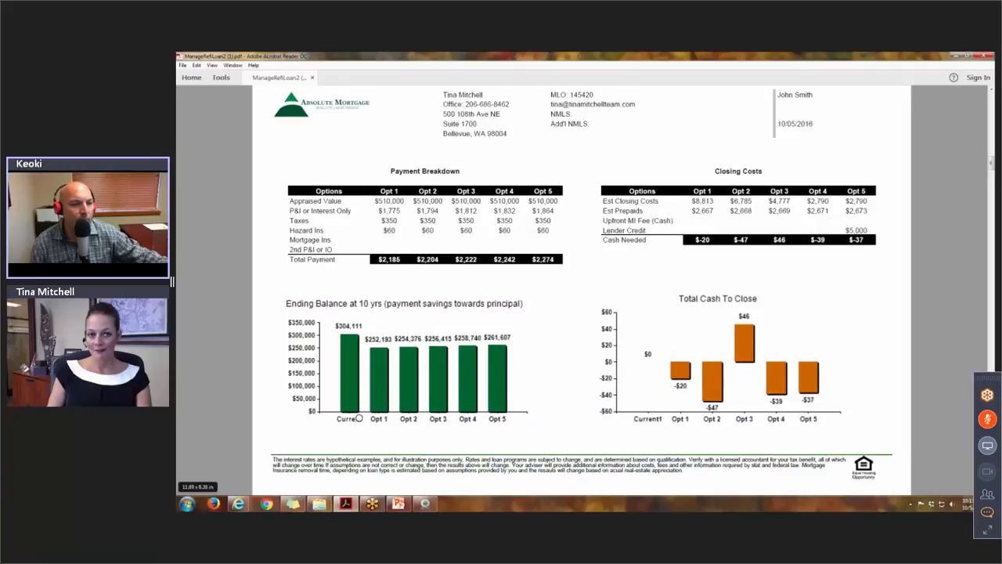
pyautogui.moveTo(359, 325)
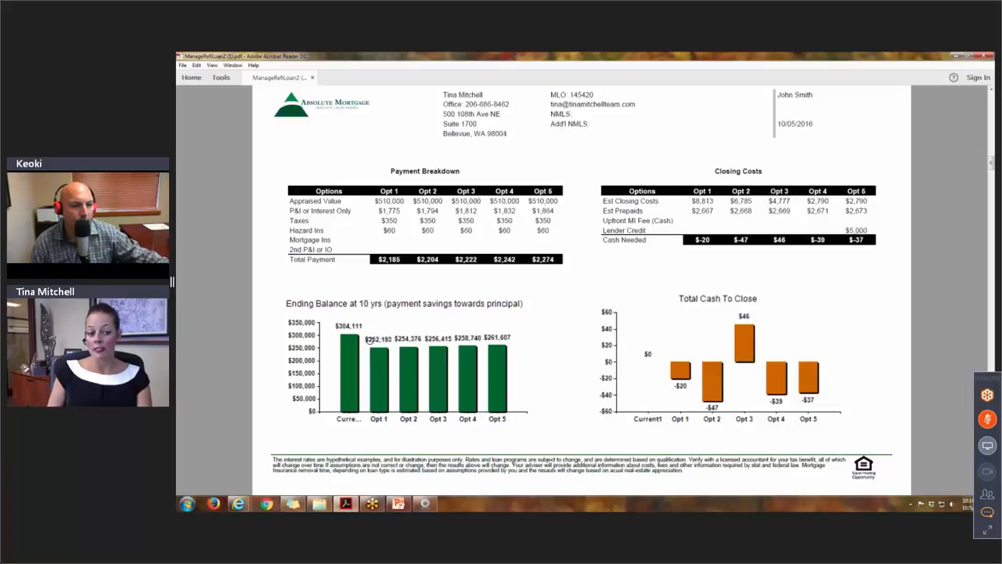
pyautogui.moveTo(360, 335)
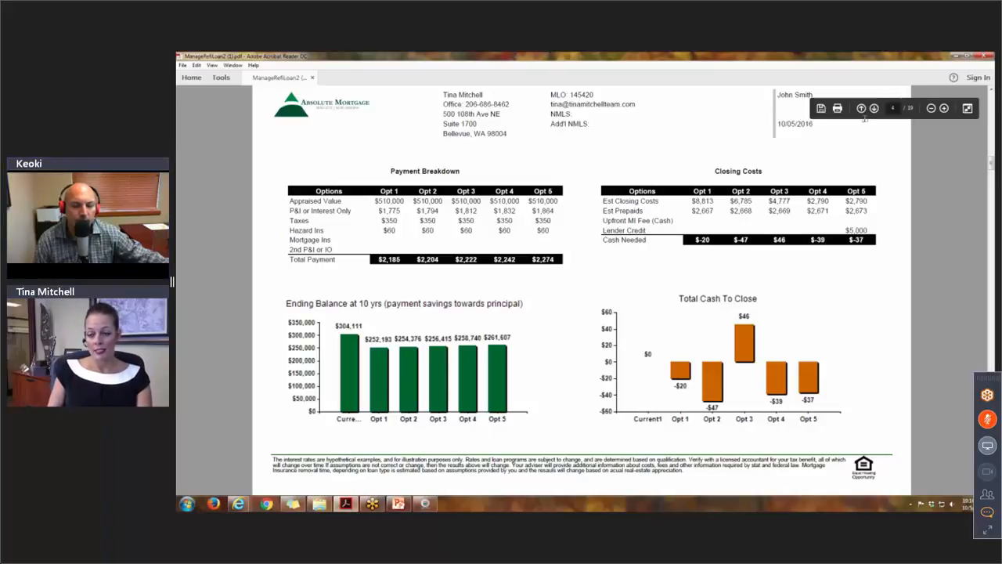
pyautogui.click(874, 108)
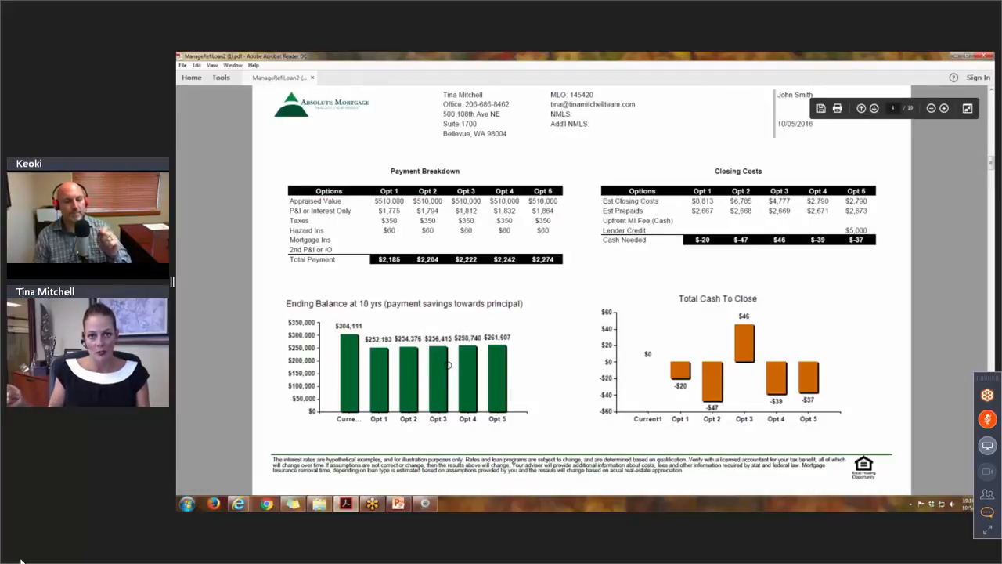
pyautogui.moveTo(448, 364)
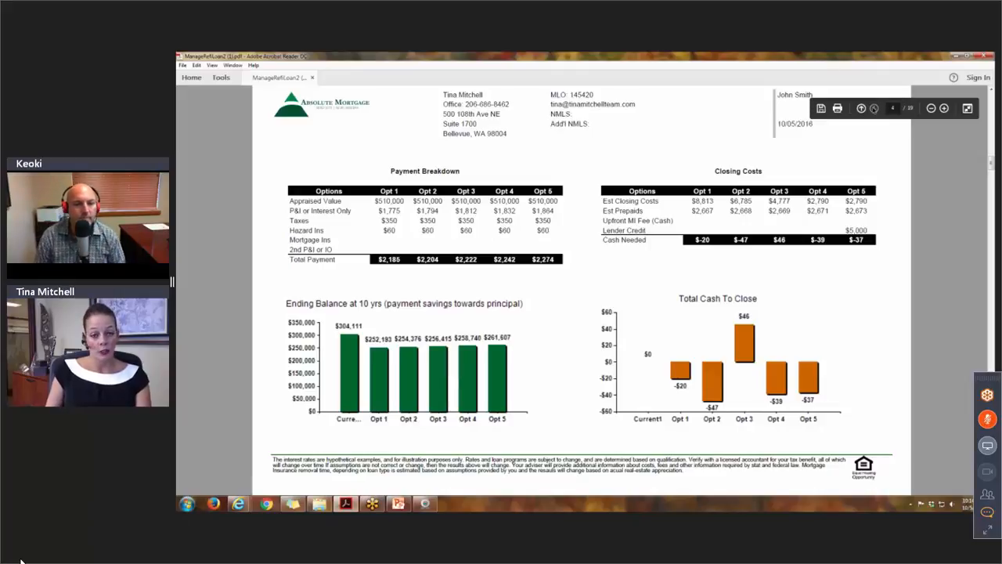
pyautogui.click(943, 108)
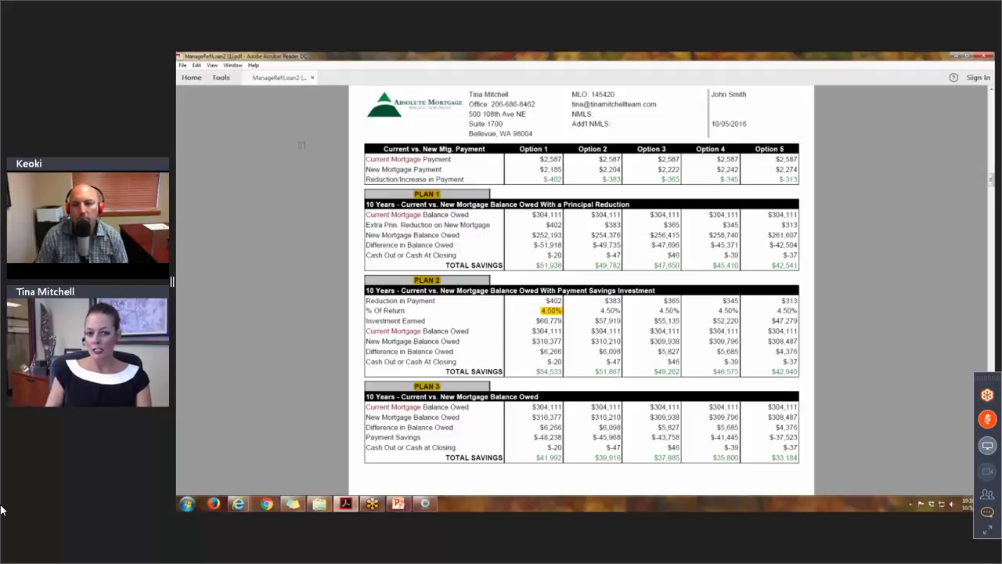
# Step back to page 3, Loan Breakdown with payment savings and interest charts.
pyautogui.scroll(-3)
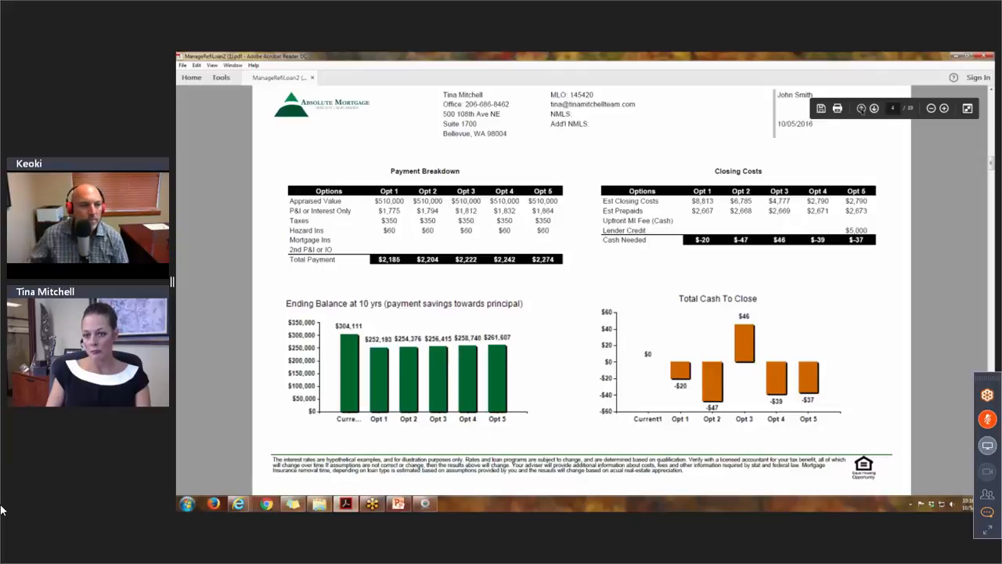
pyautogui.click(861, 108)
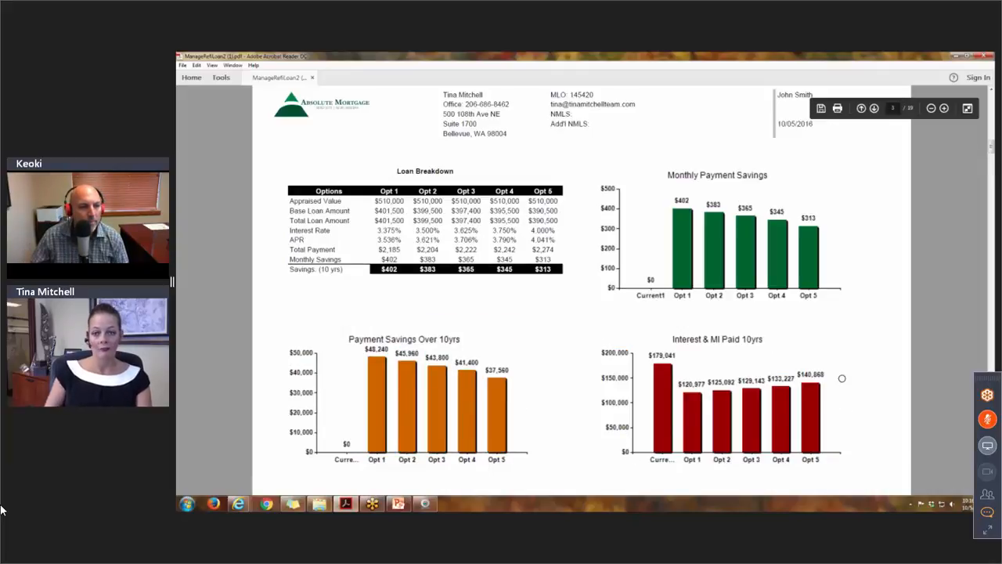
# Advance to page 4, Payment Breakdown and Closing Costs, showing the Total Cash To Close chart.
pyautogui.click(860, 108)
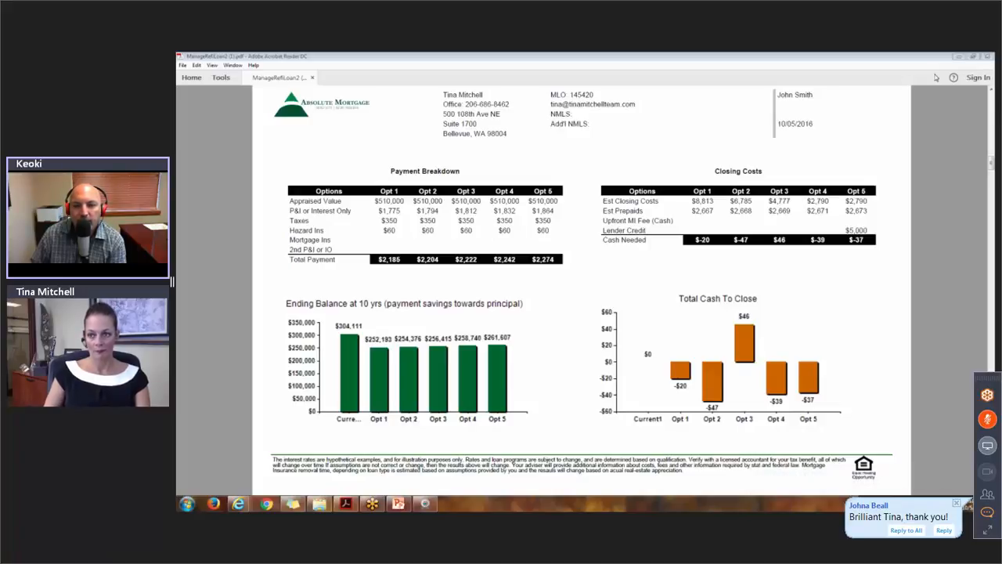
pyautogui.moveTo(914, 82)
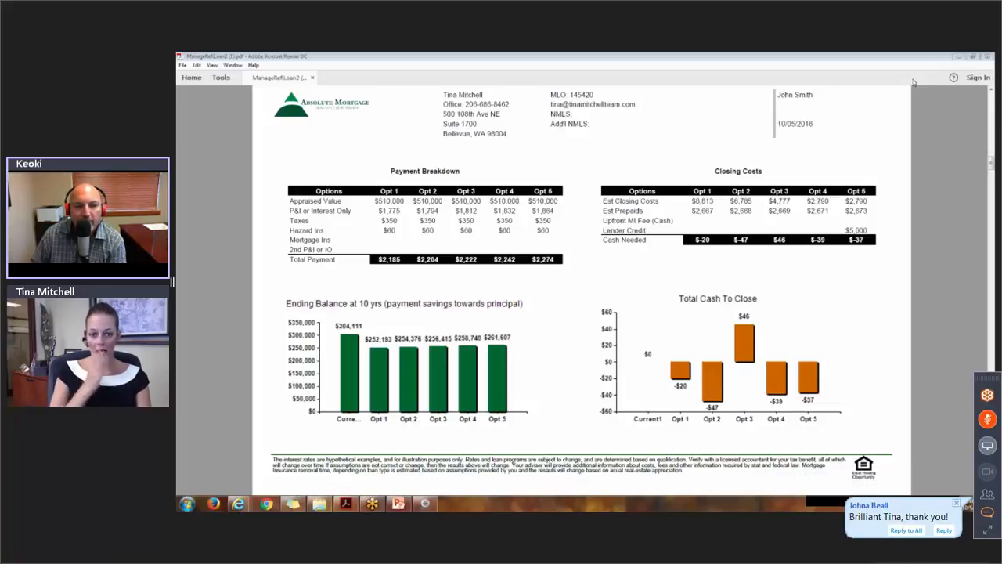